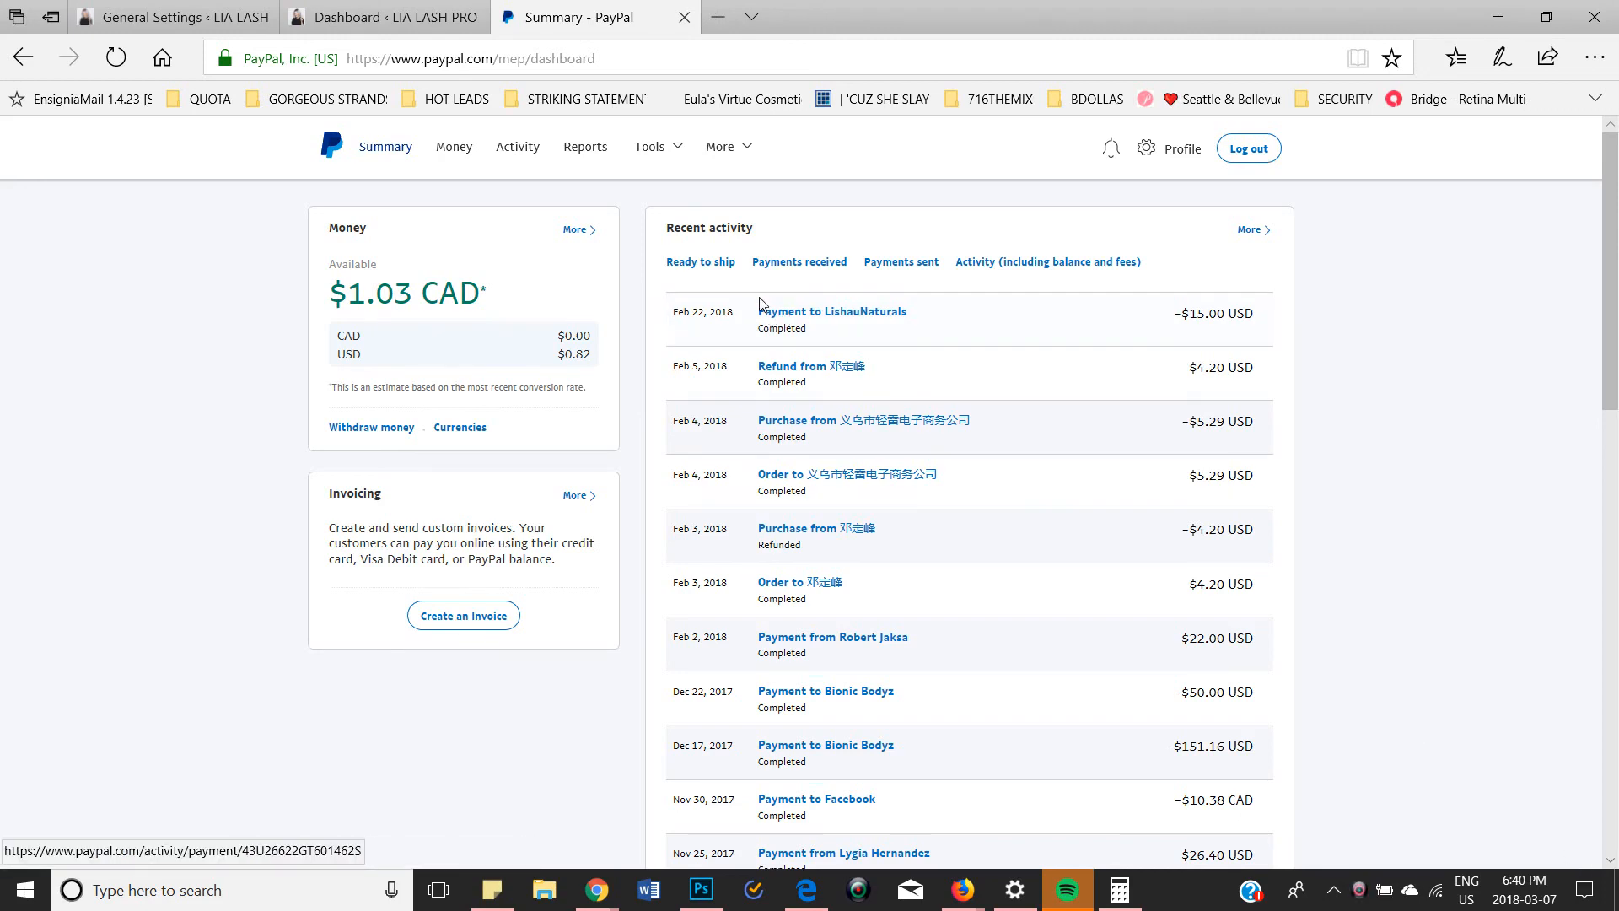
Expand the Tools menu on the PayPal account summary
click(649, 145)
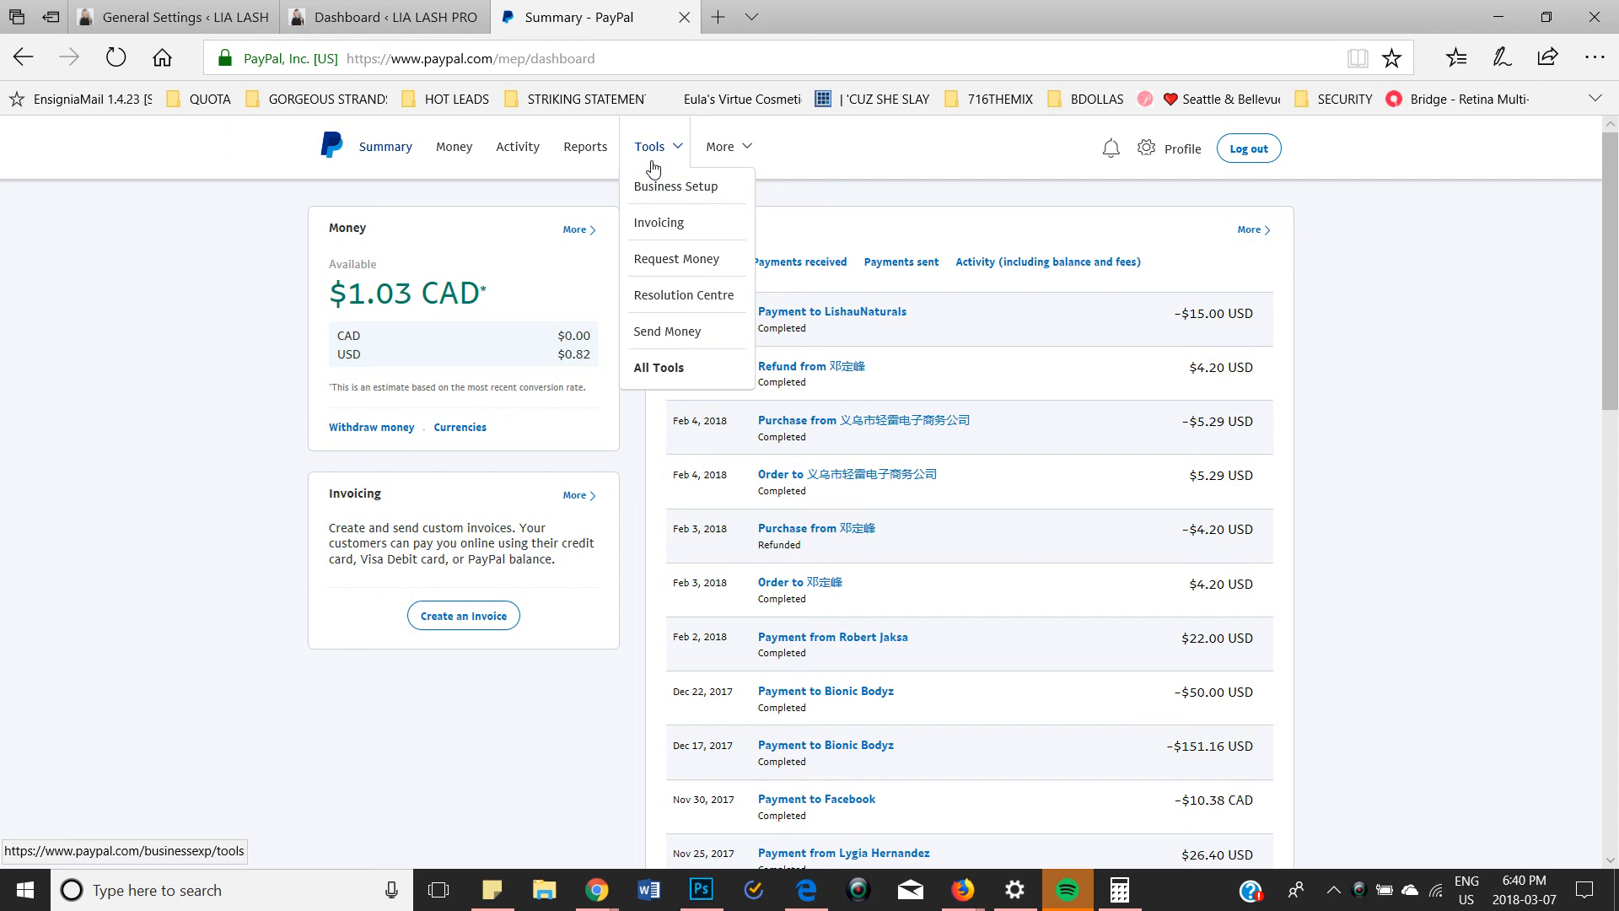
mouse_move(665, 383)
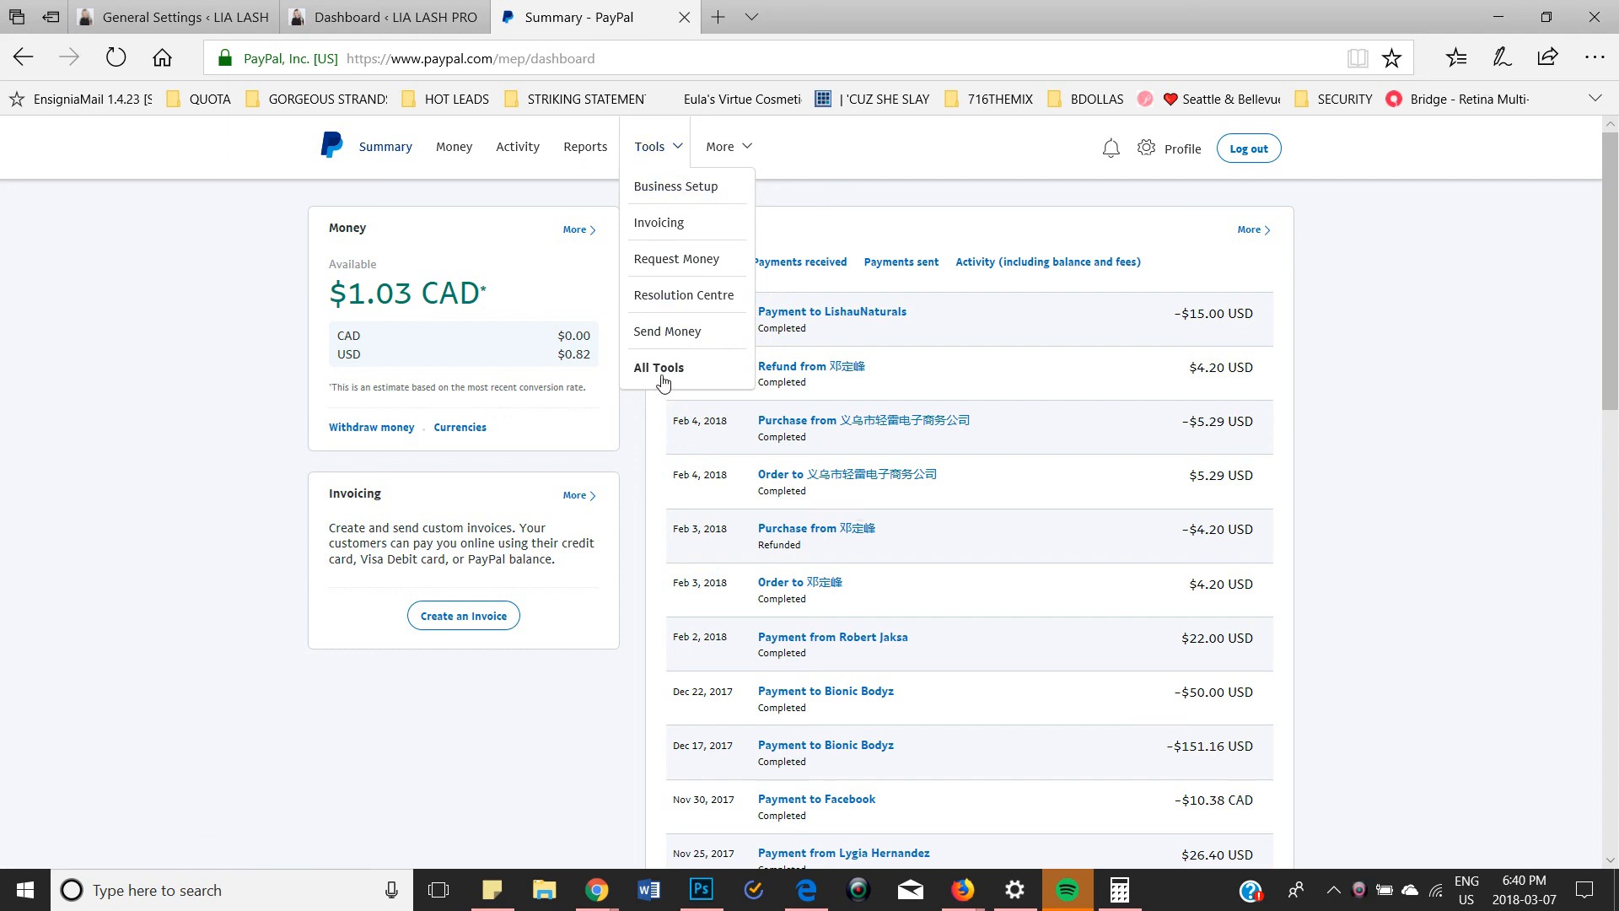
From All Tools, launch API credentials and scroll to NVP/SOAP API integration (Classic)
click(659, 368)
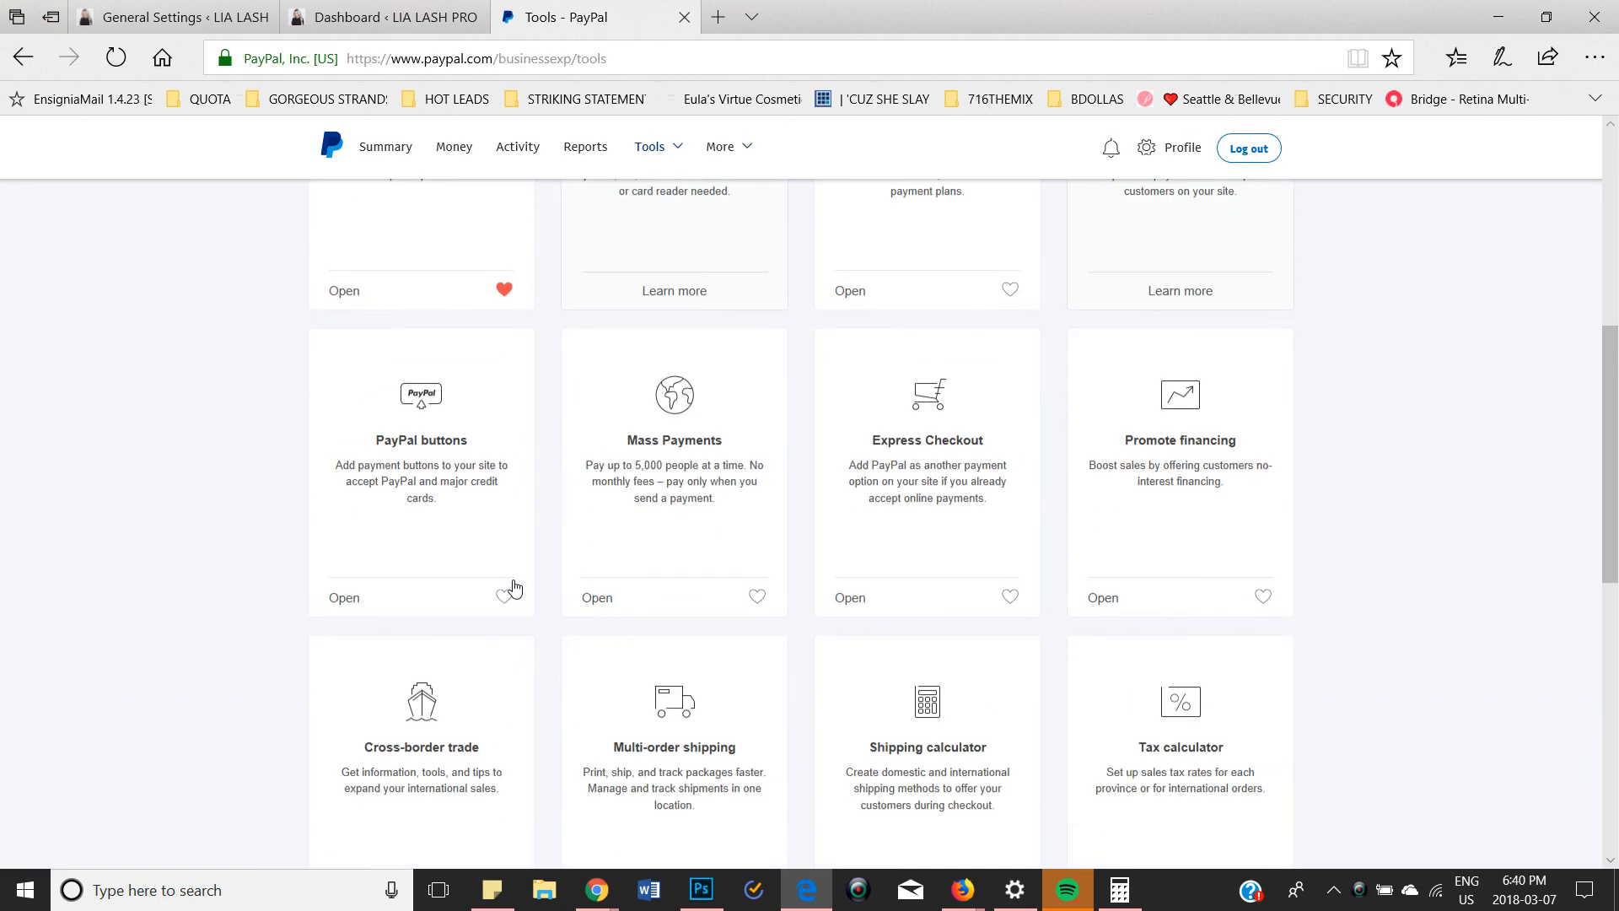
scroll(down, 3)
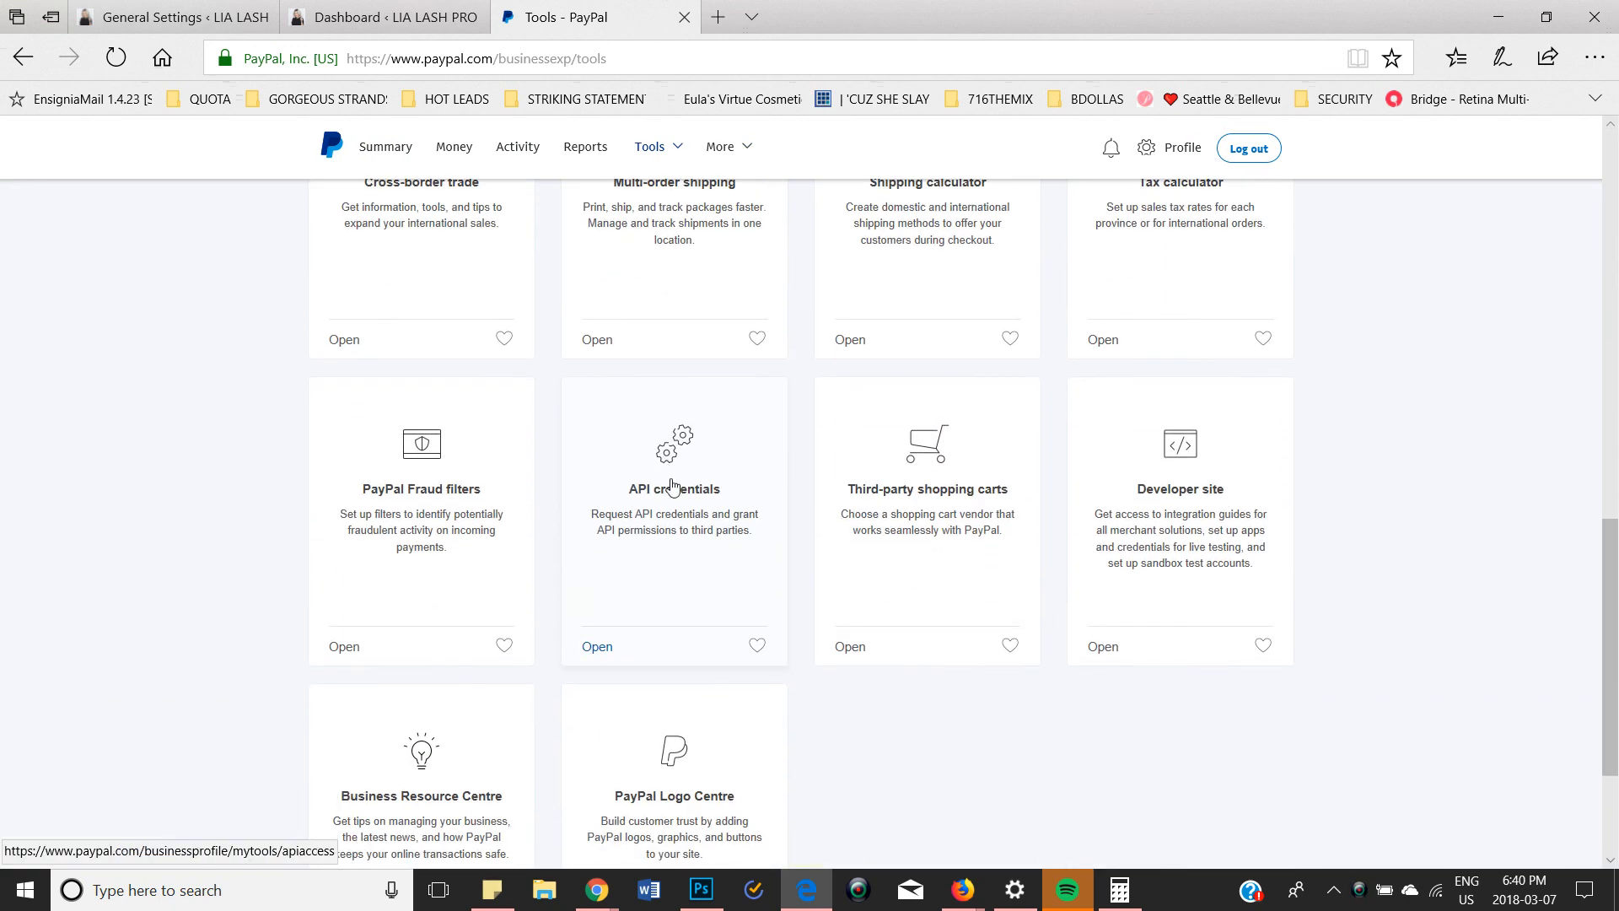
click(597, 646)
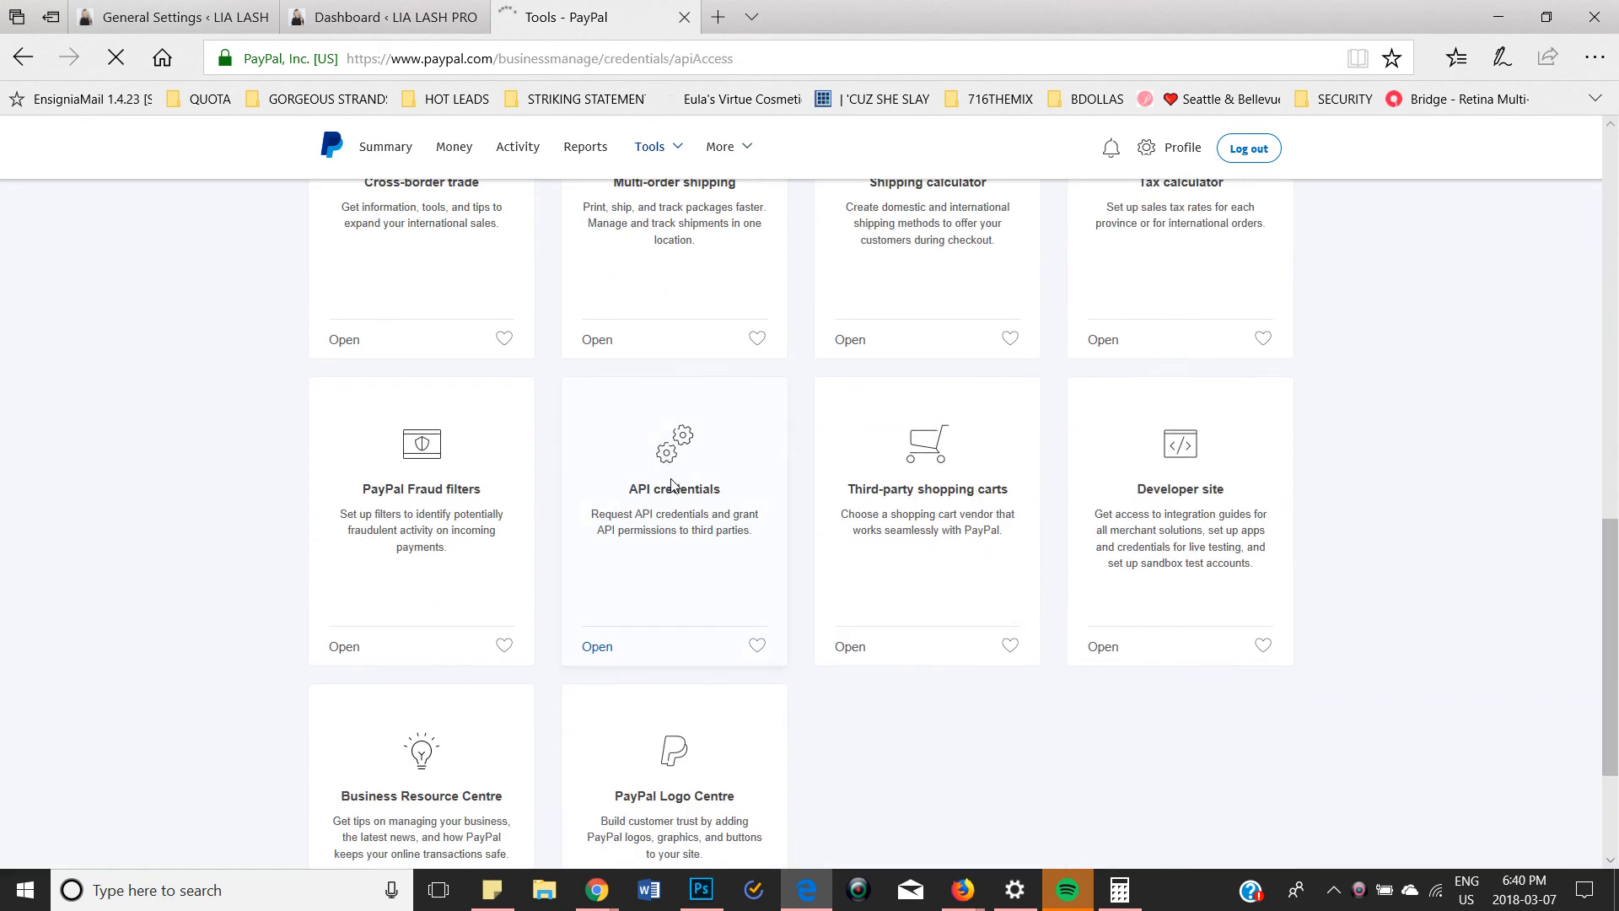
click(595, 646)
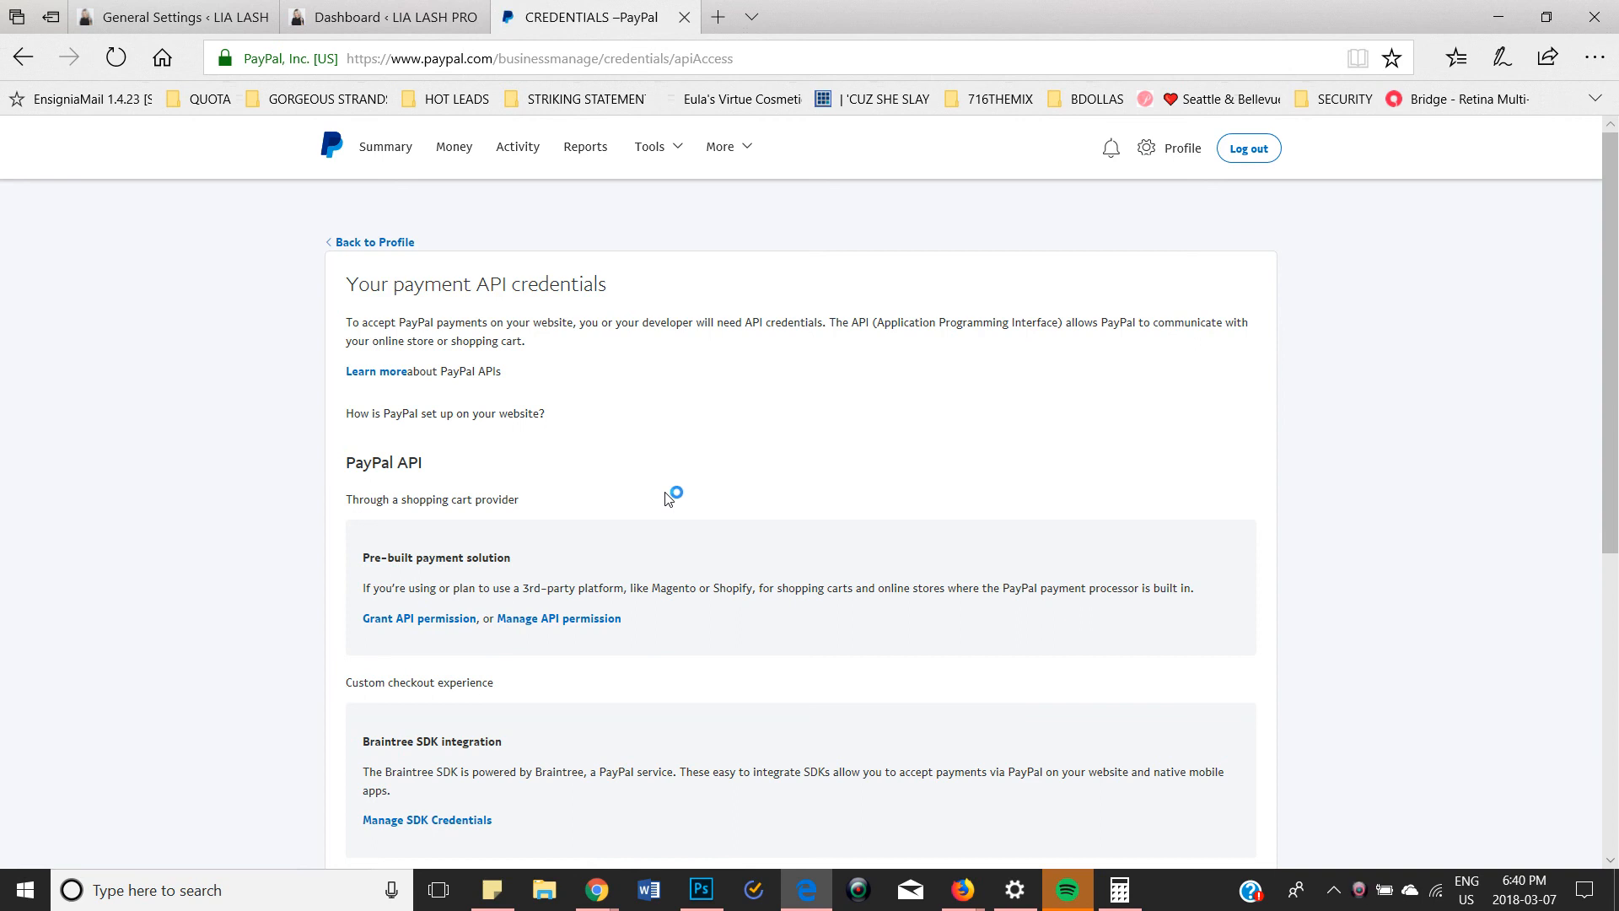
scroll(down, 3)
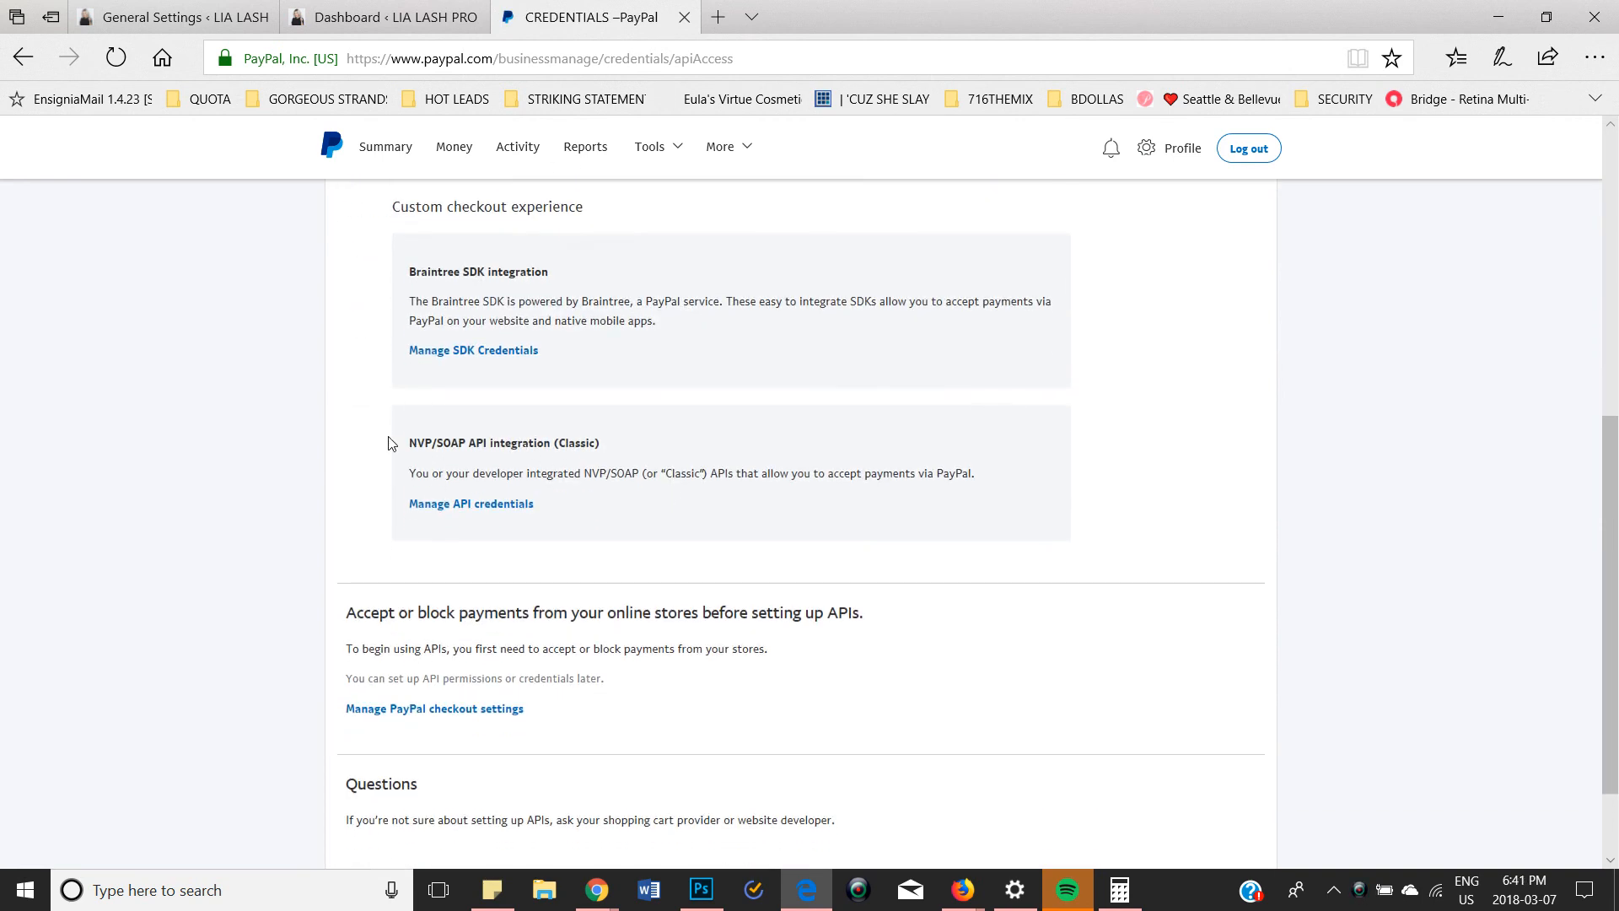
mouse_move(448, 460)
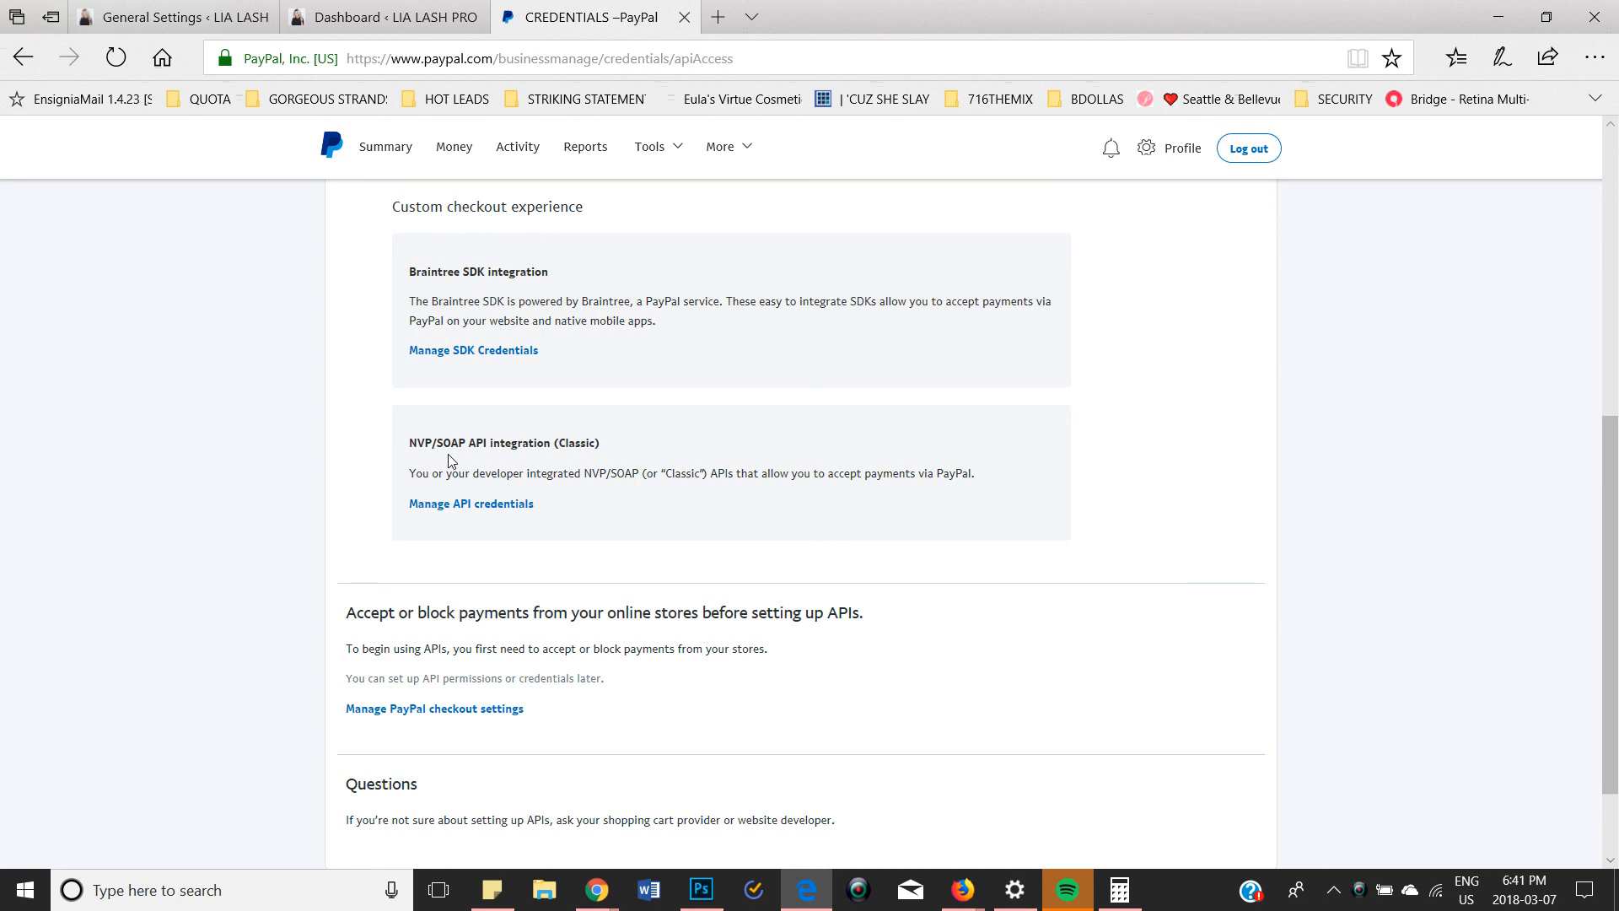
mouse_move(470, 504)
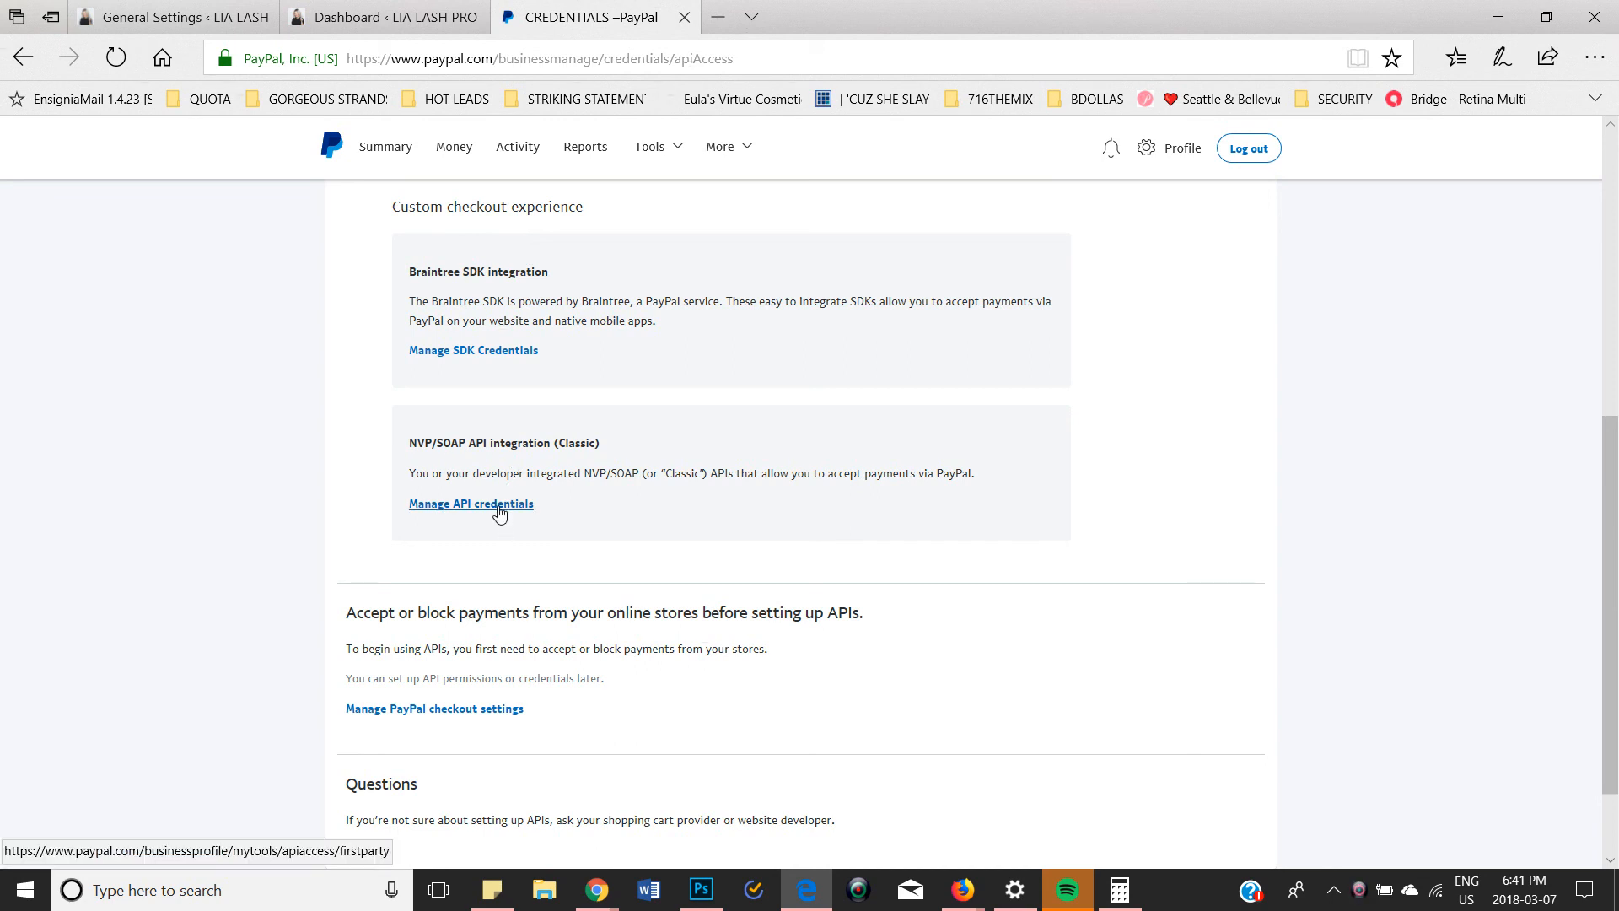
View the API signature credentials, then move to the WordPress Dashboard browser tab
click(471, 504)
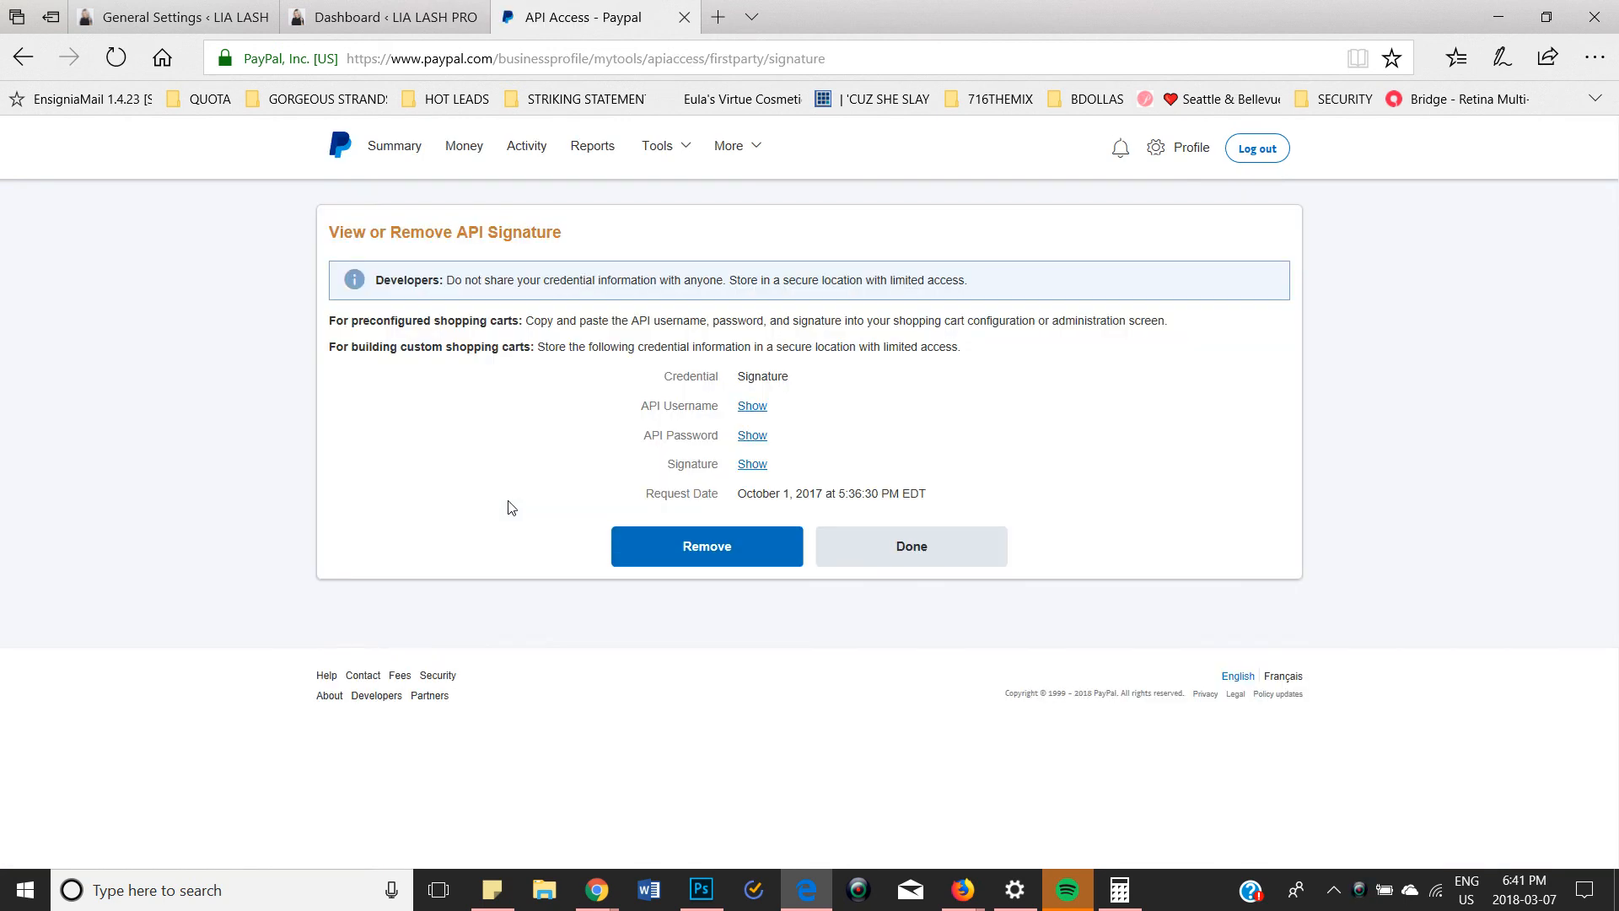
mouse_move(681, 374)
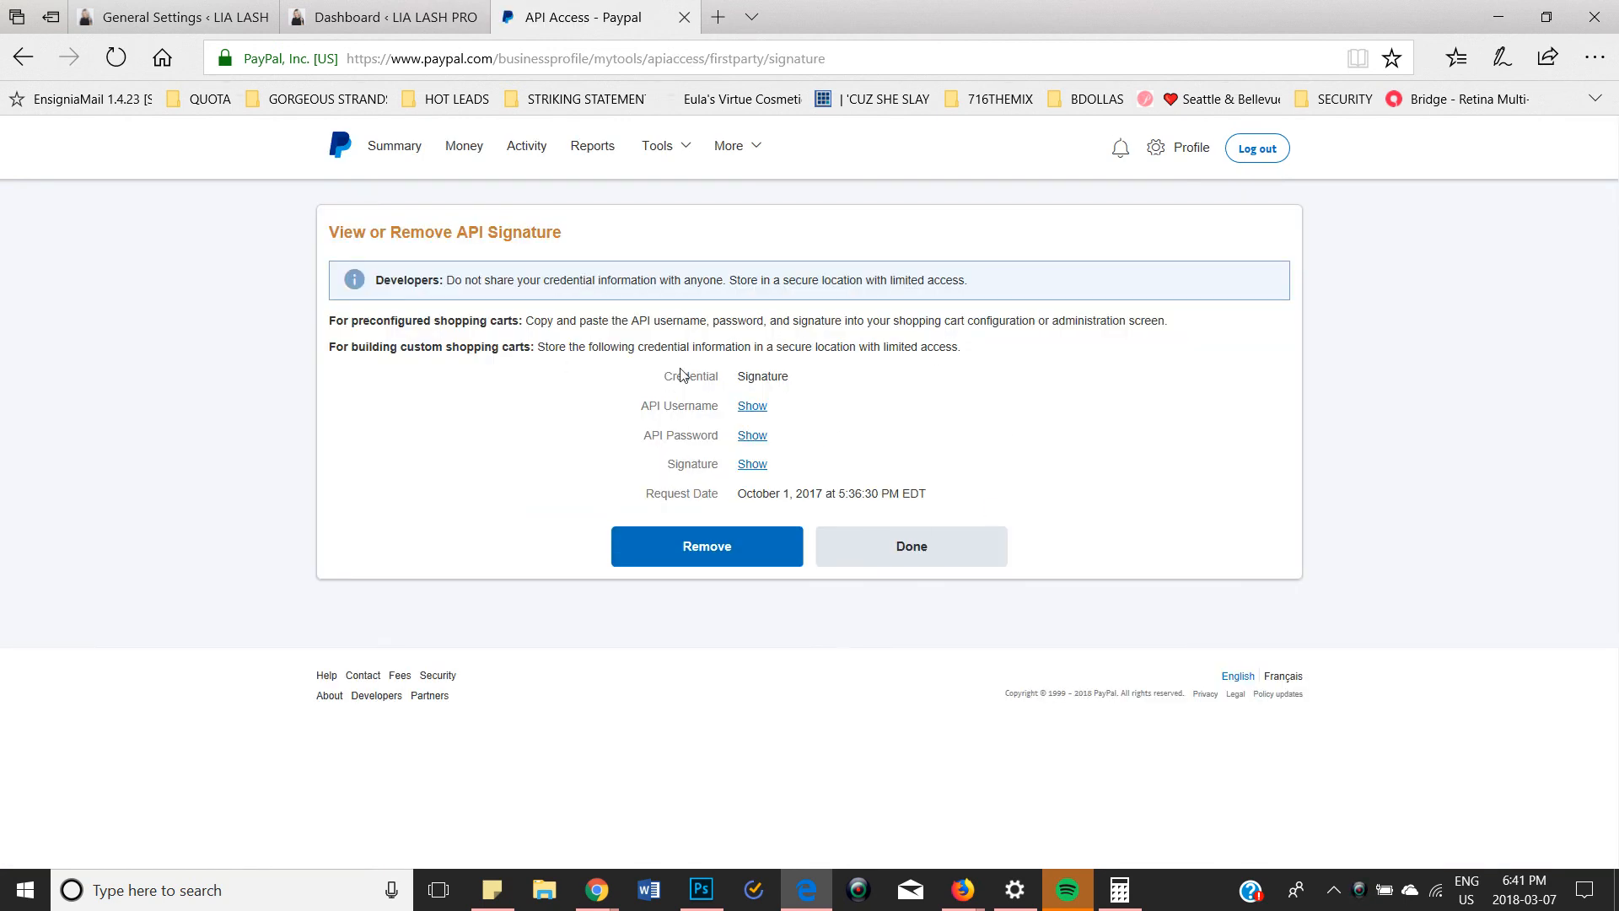
mouse_move(757, 425)
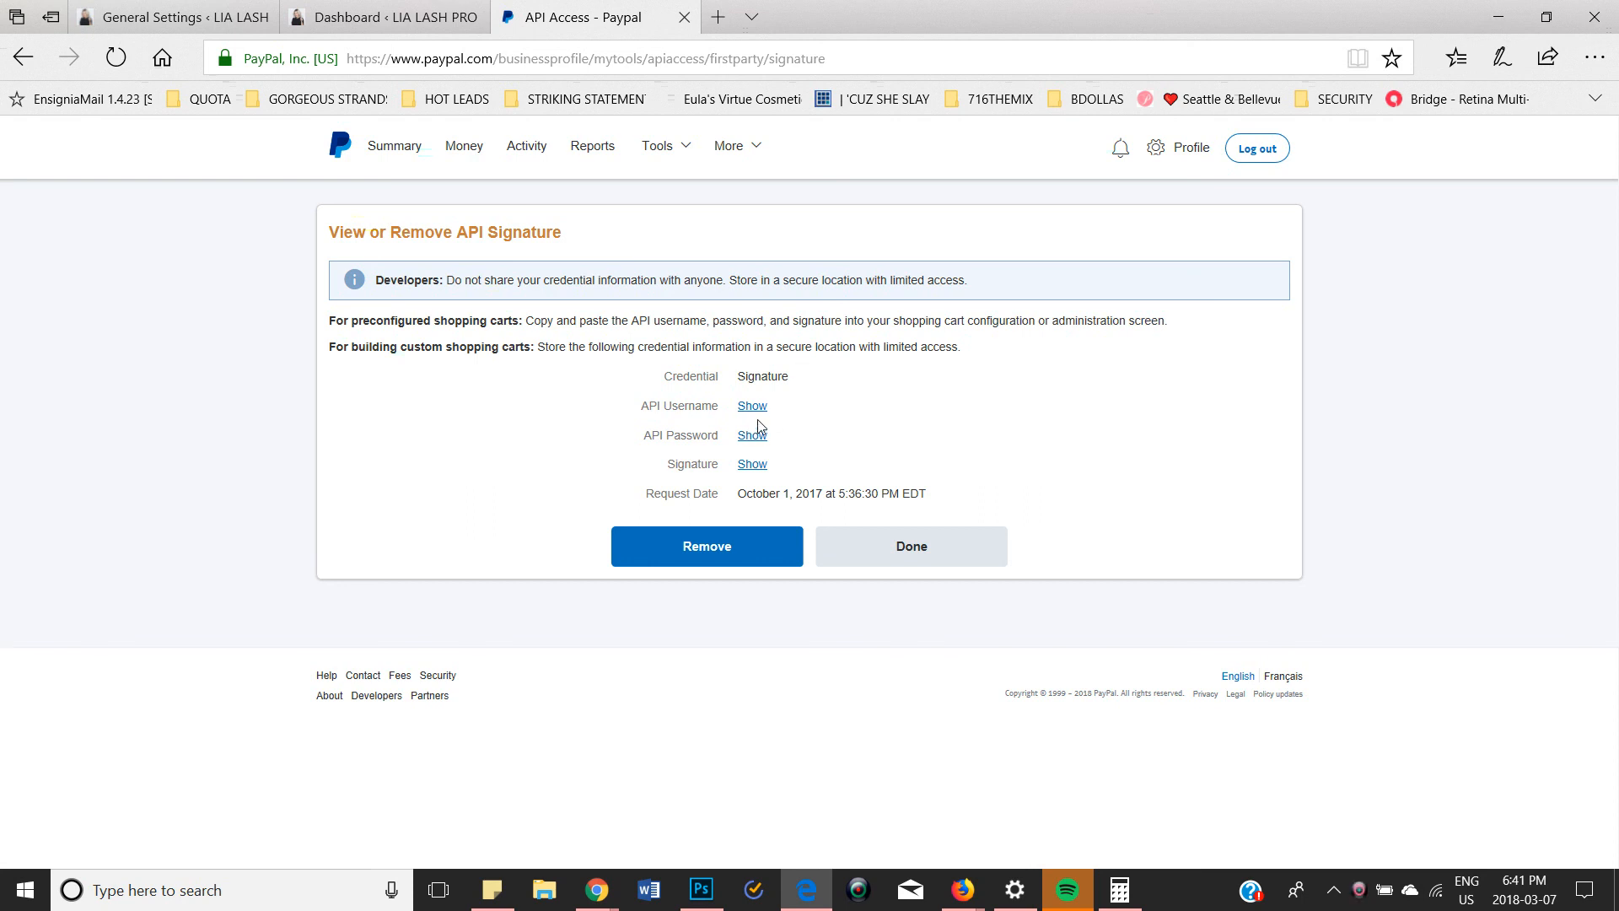
mouse_move(752, 404)
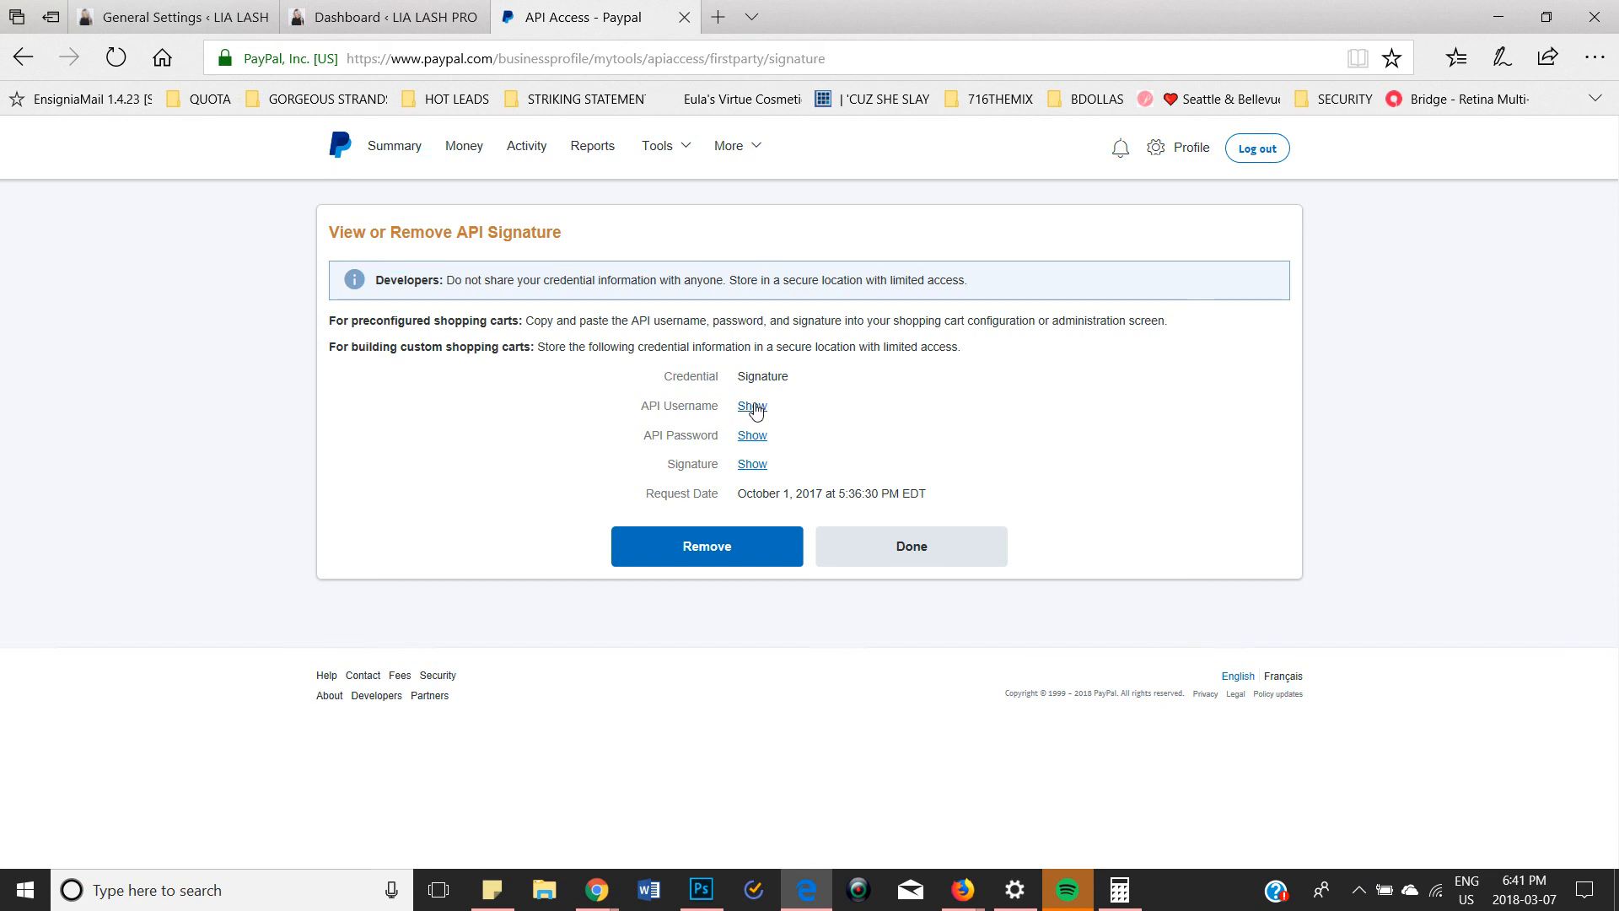
mouse_move(424, 8)
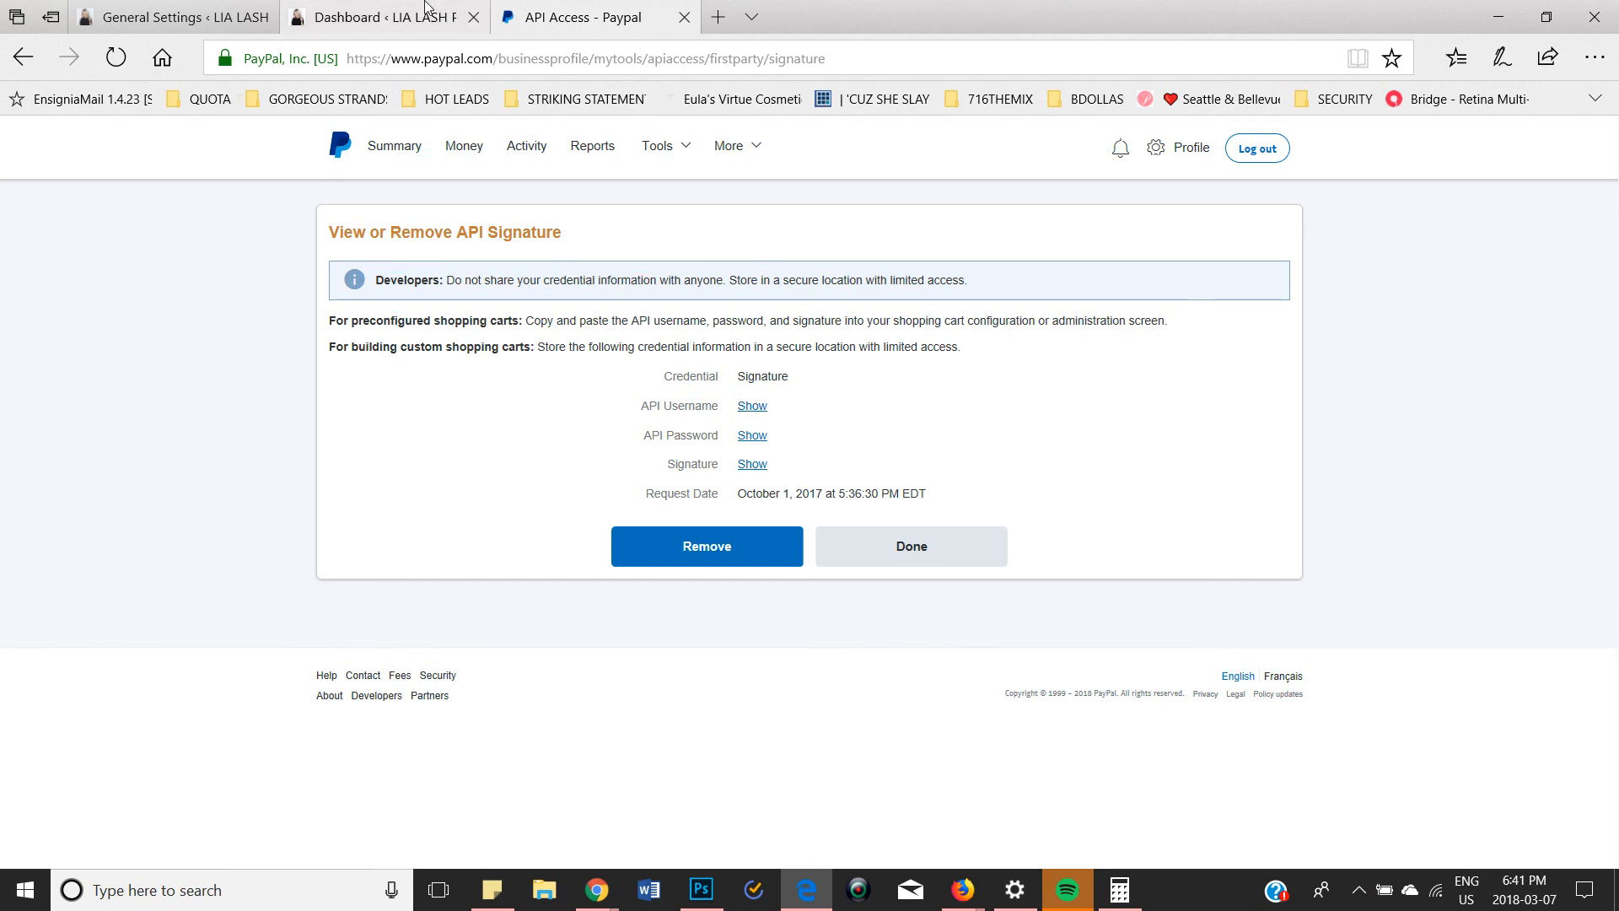
click(371, 17)
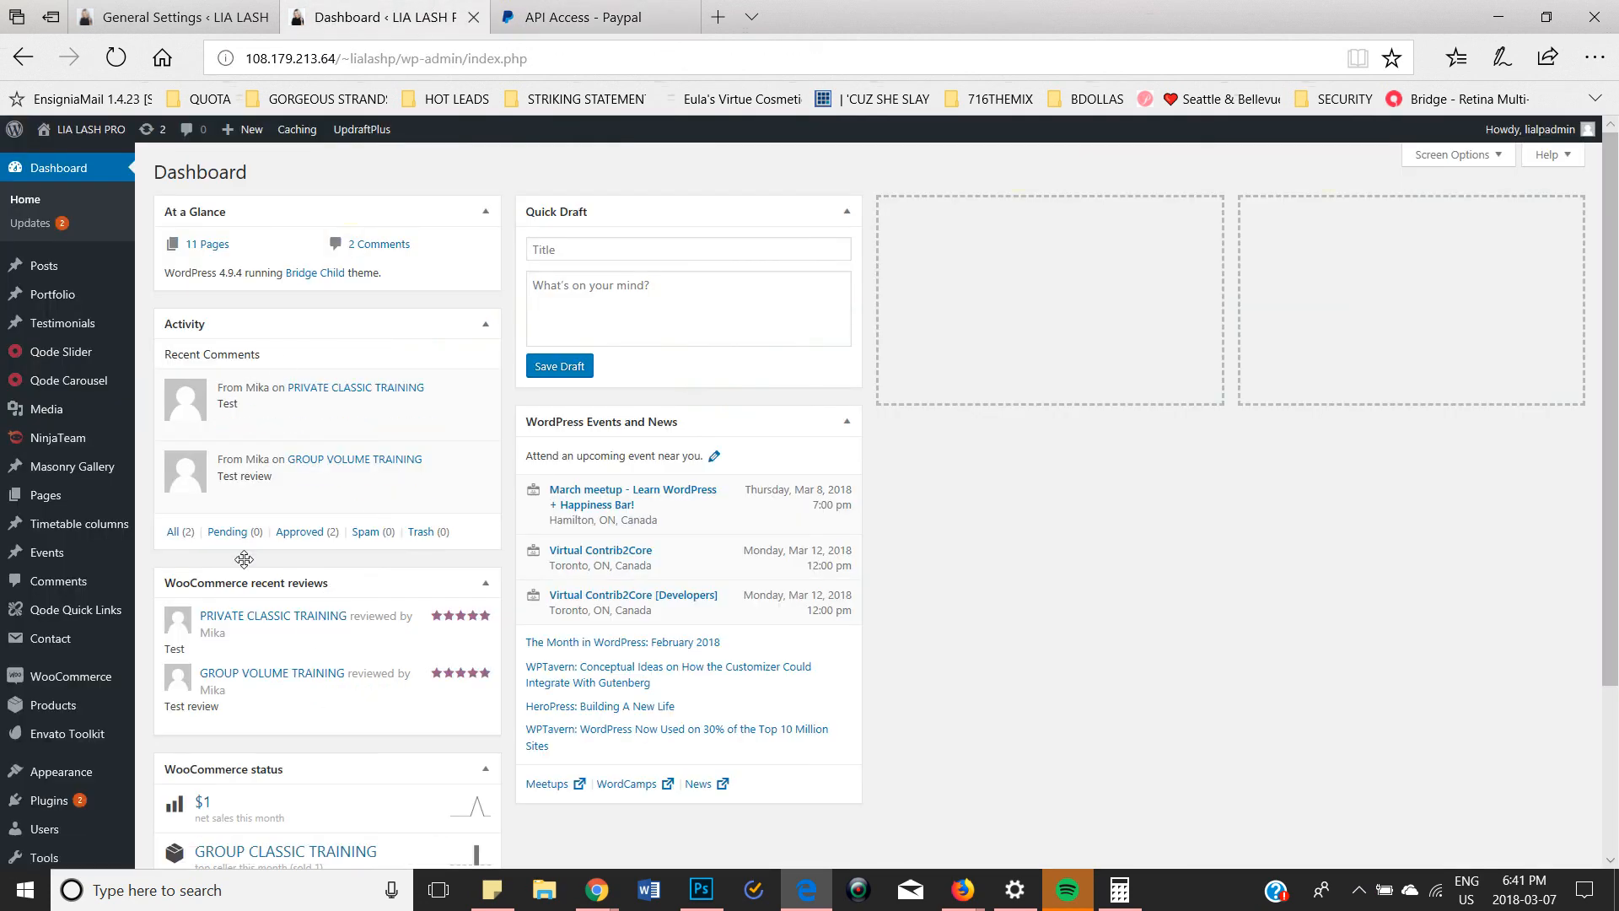
Go to WooCommerce Settings and switch to the Checkout section
scroll(down, 3)
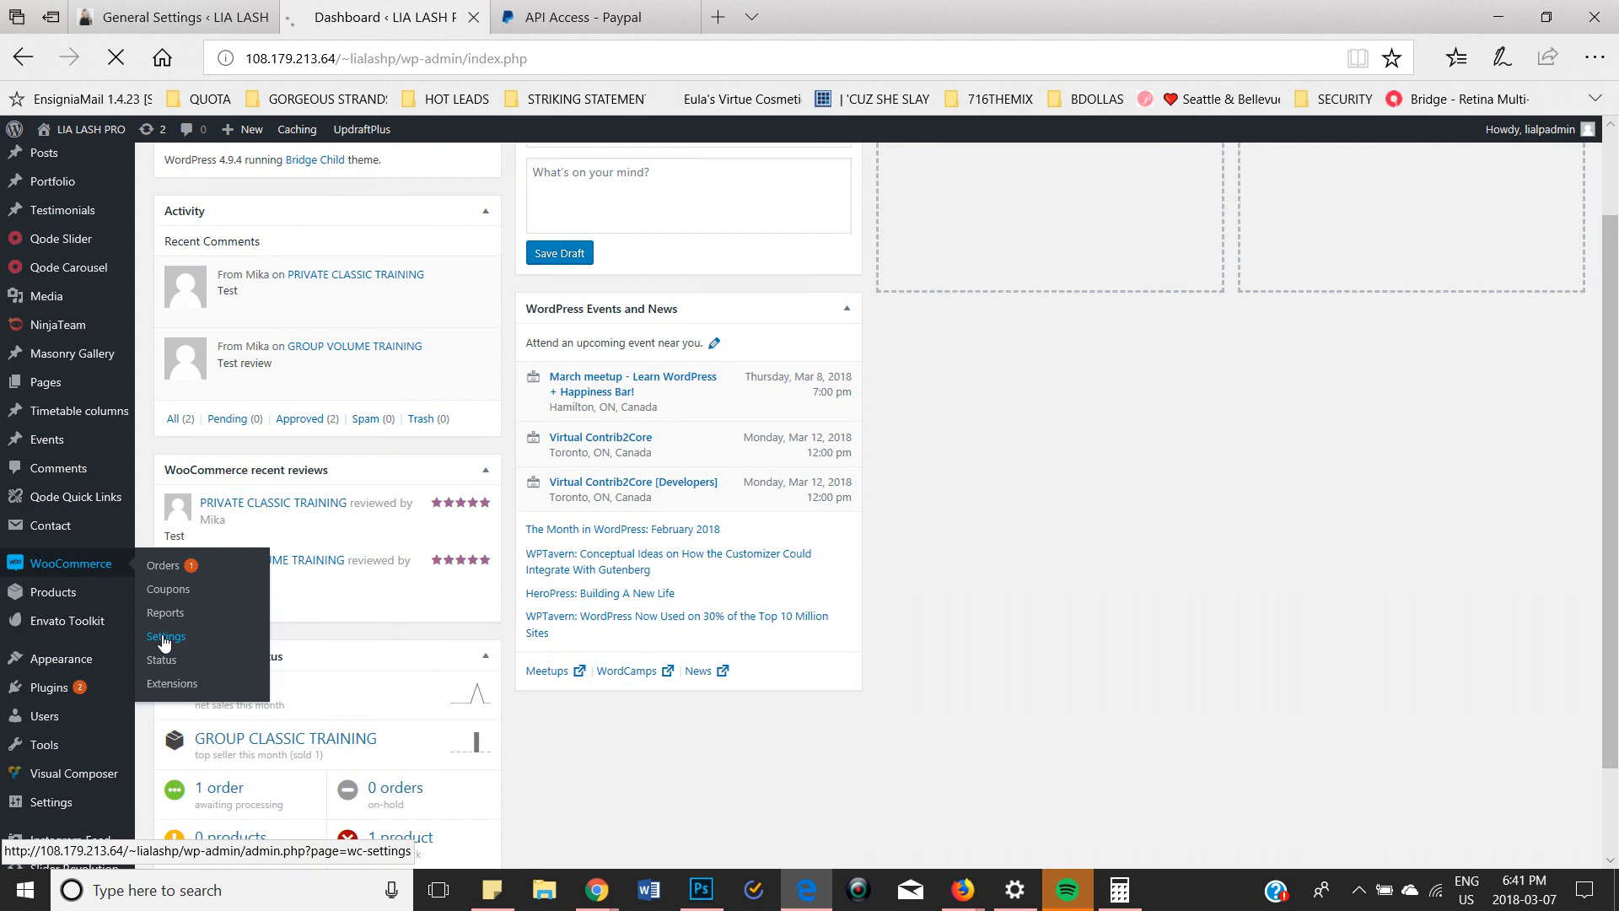
click(167, 638)
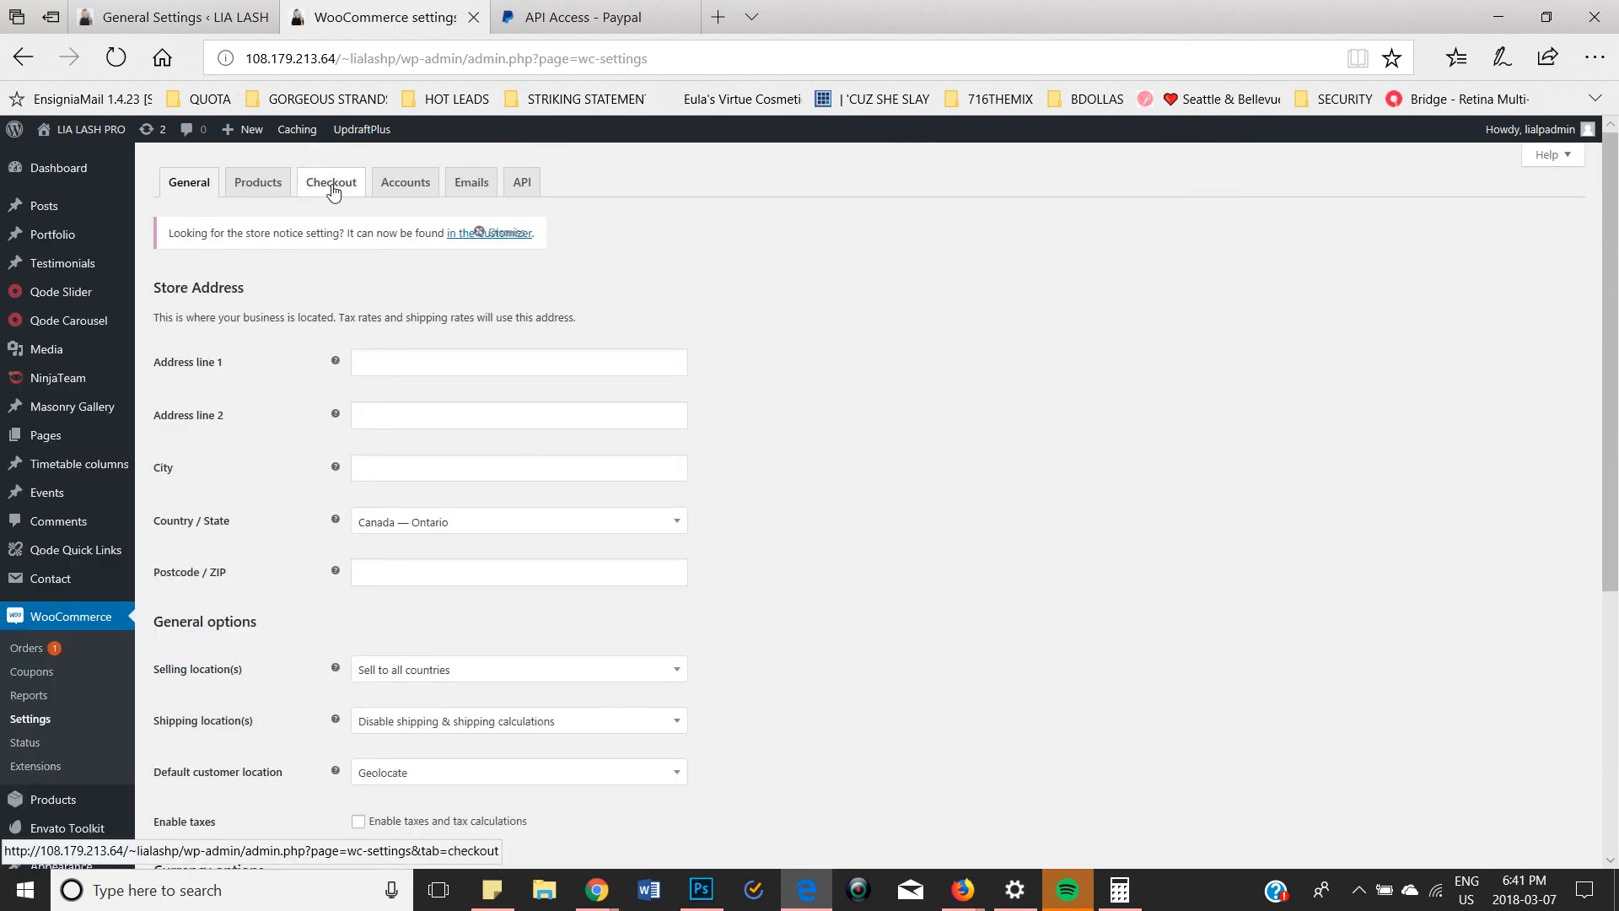
click(331, 182)
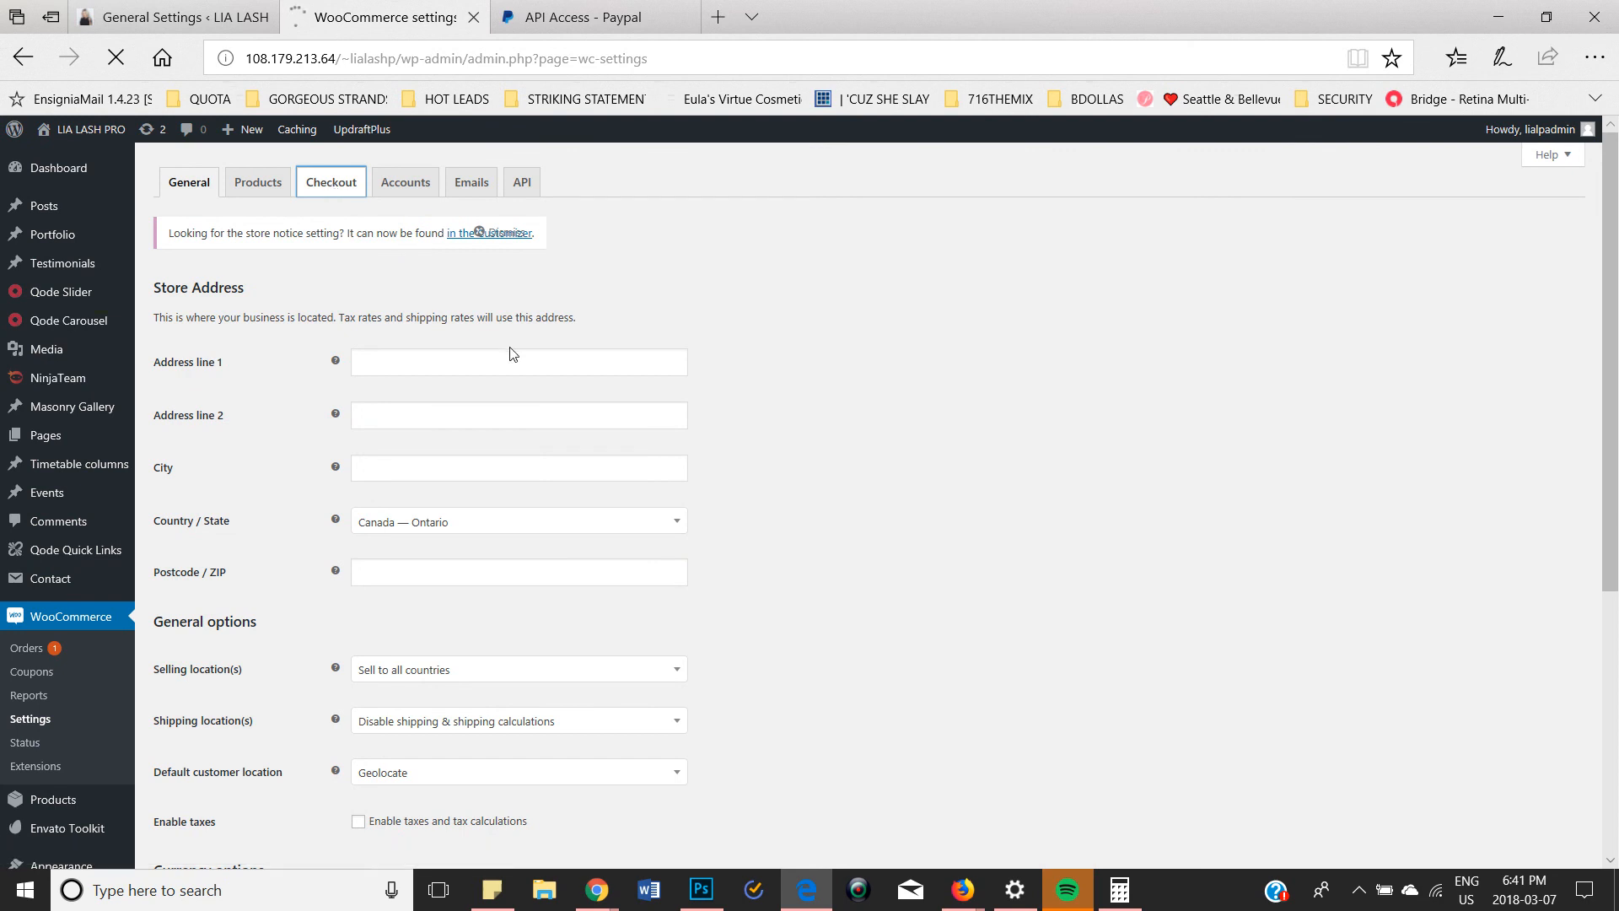
click(331, 182)
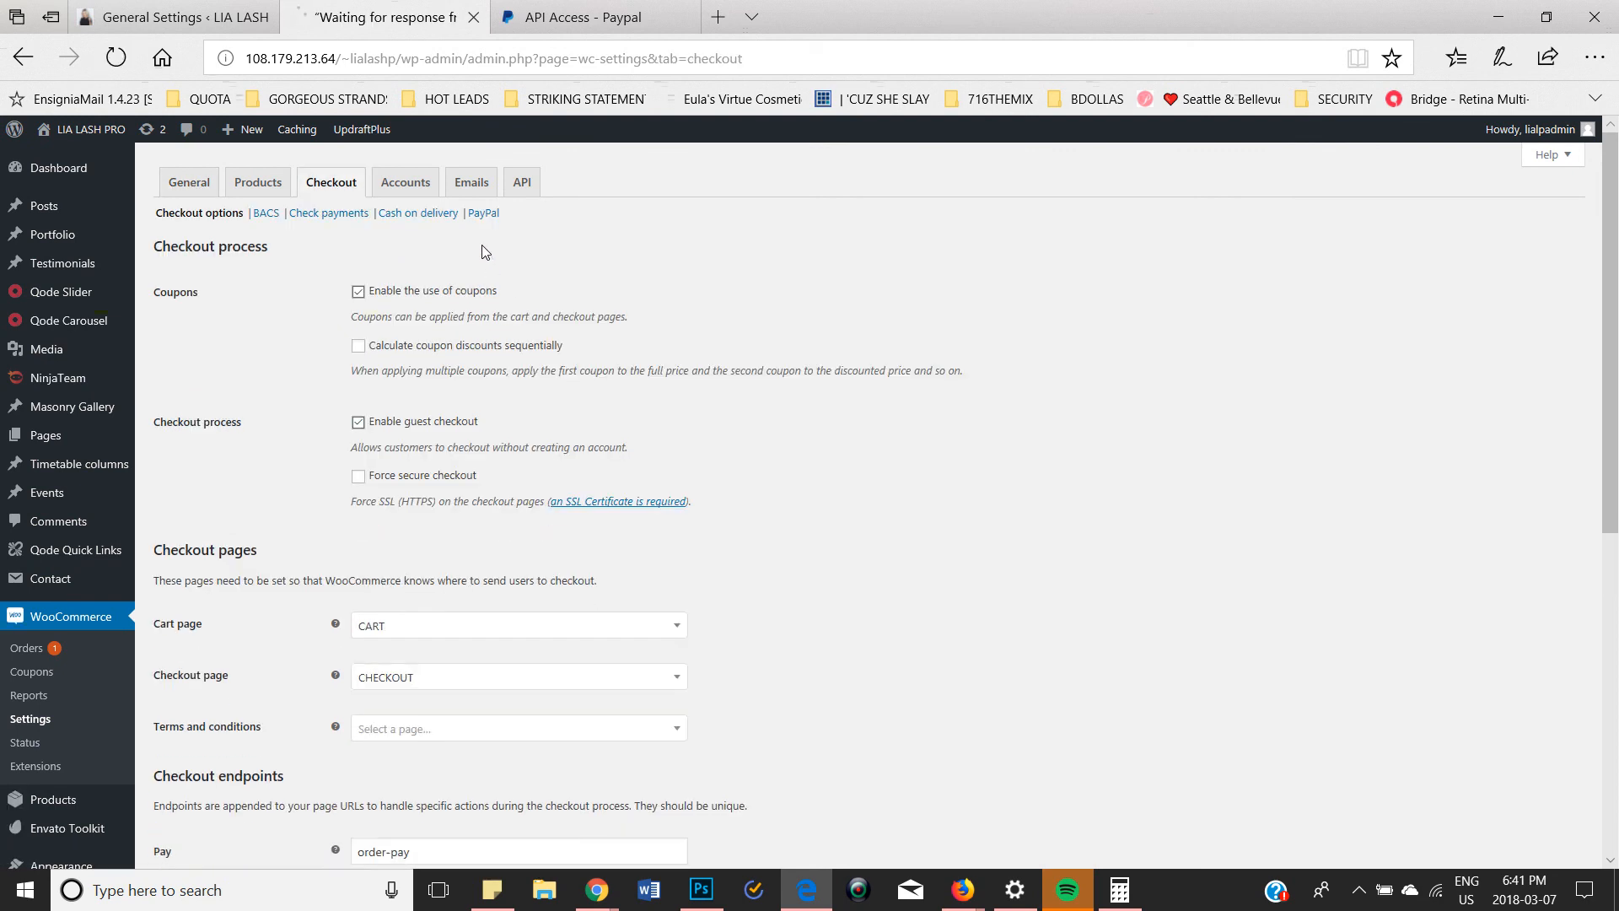
In the PayPal checkout settings, reach API credentials and activate the Live API username field
click(482, 212)
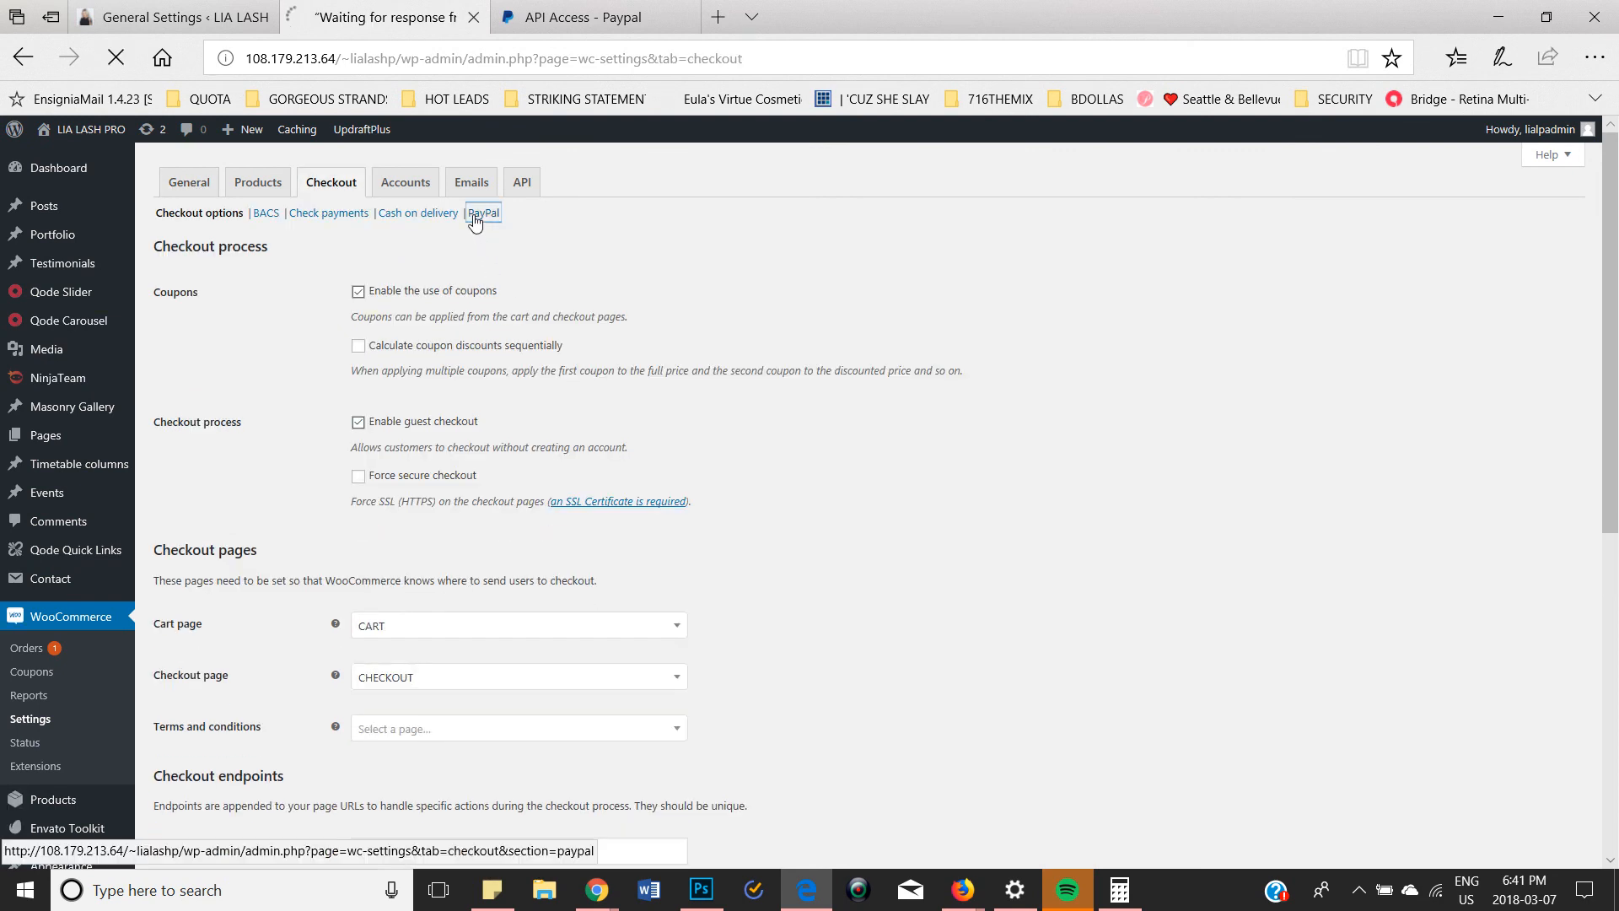
click(483, 212)
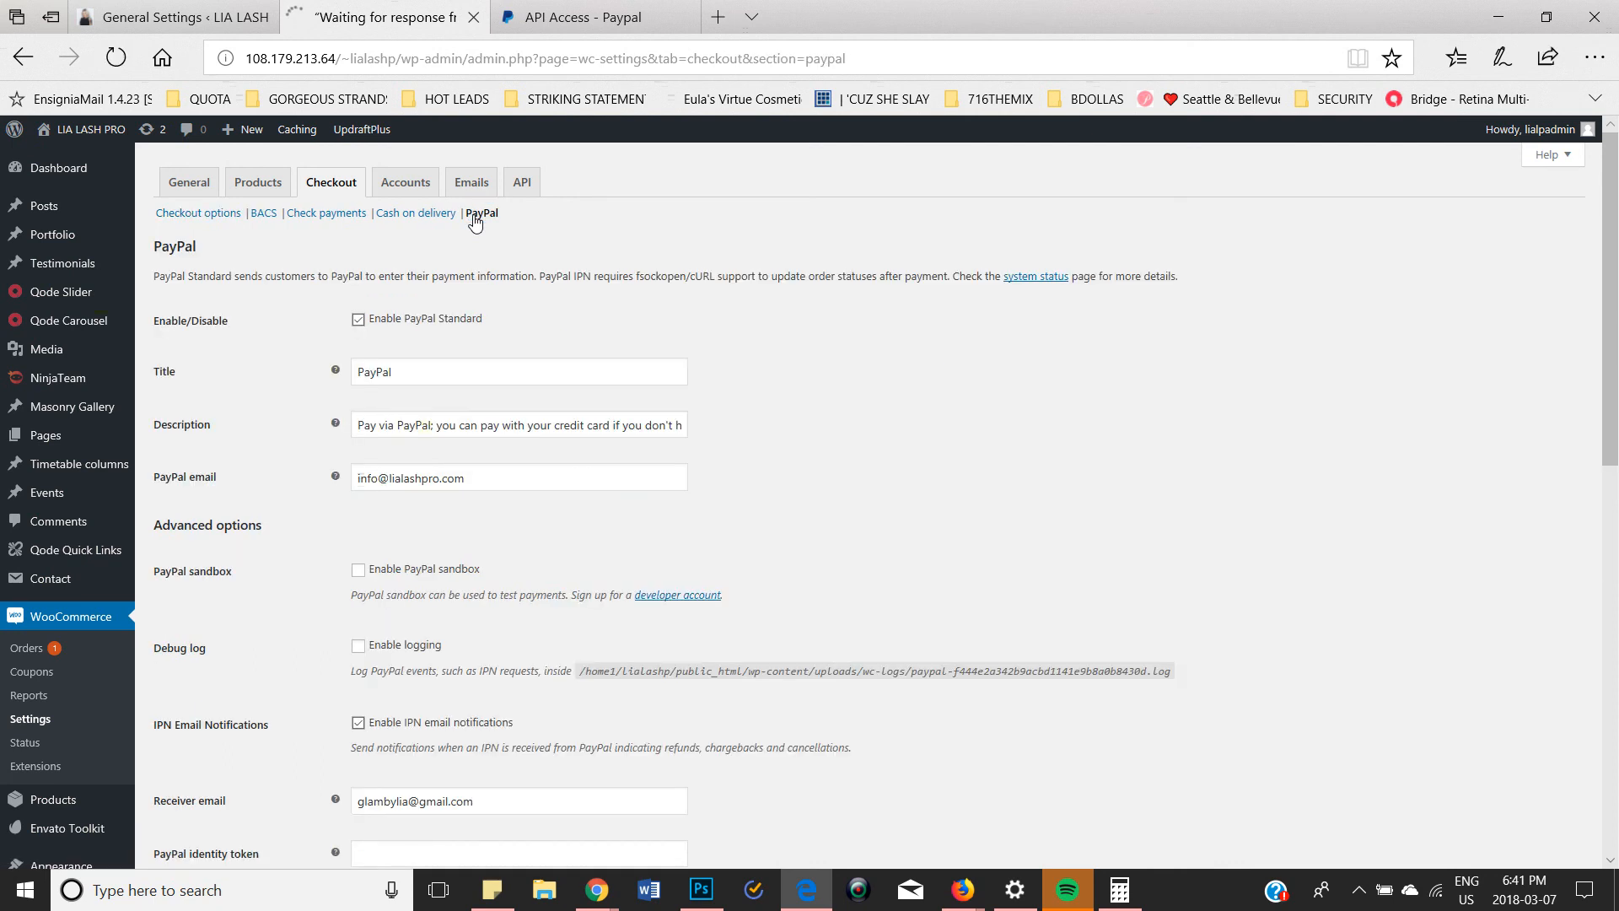
scroll(down, 3)
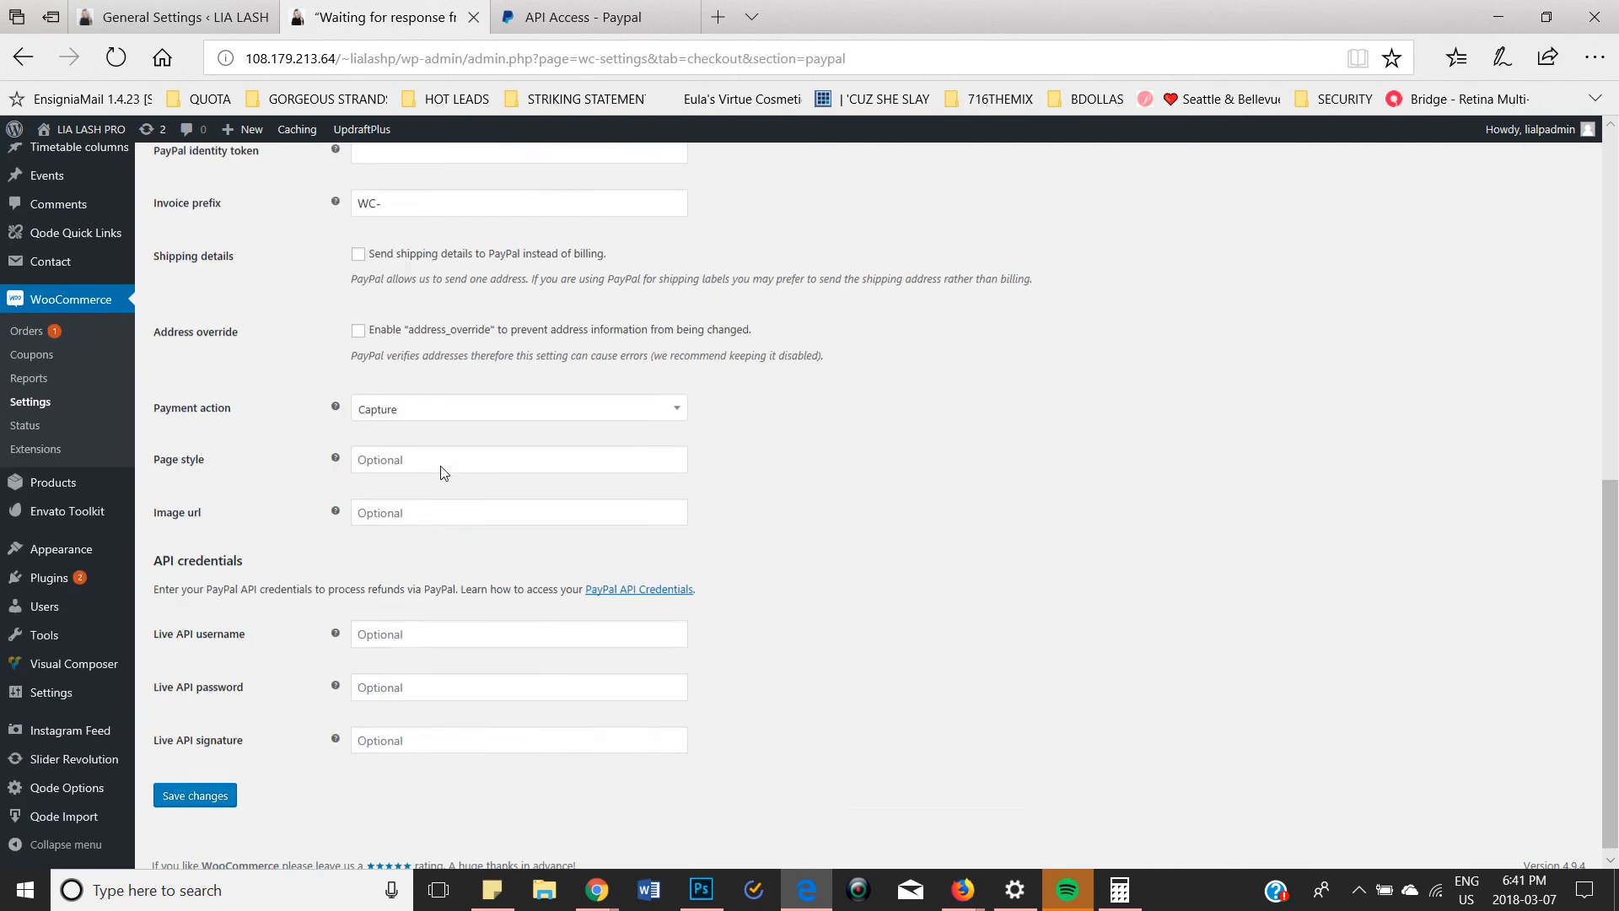
scroll(down, 3)
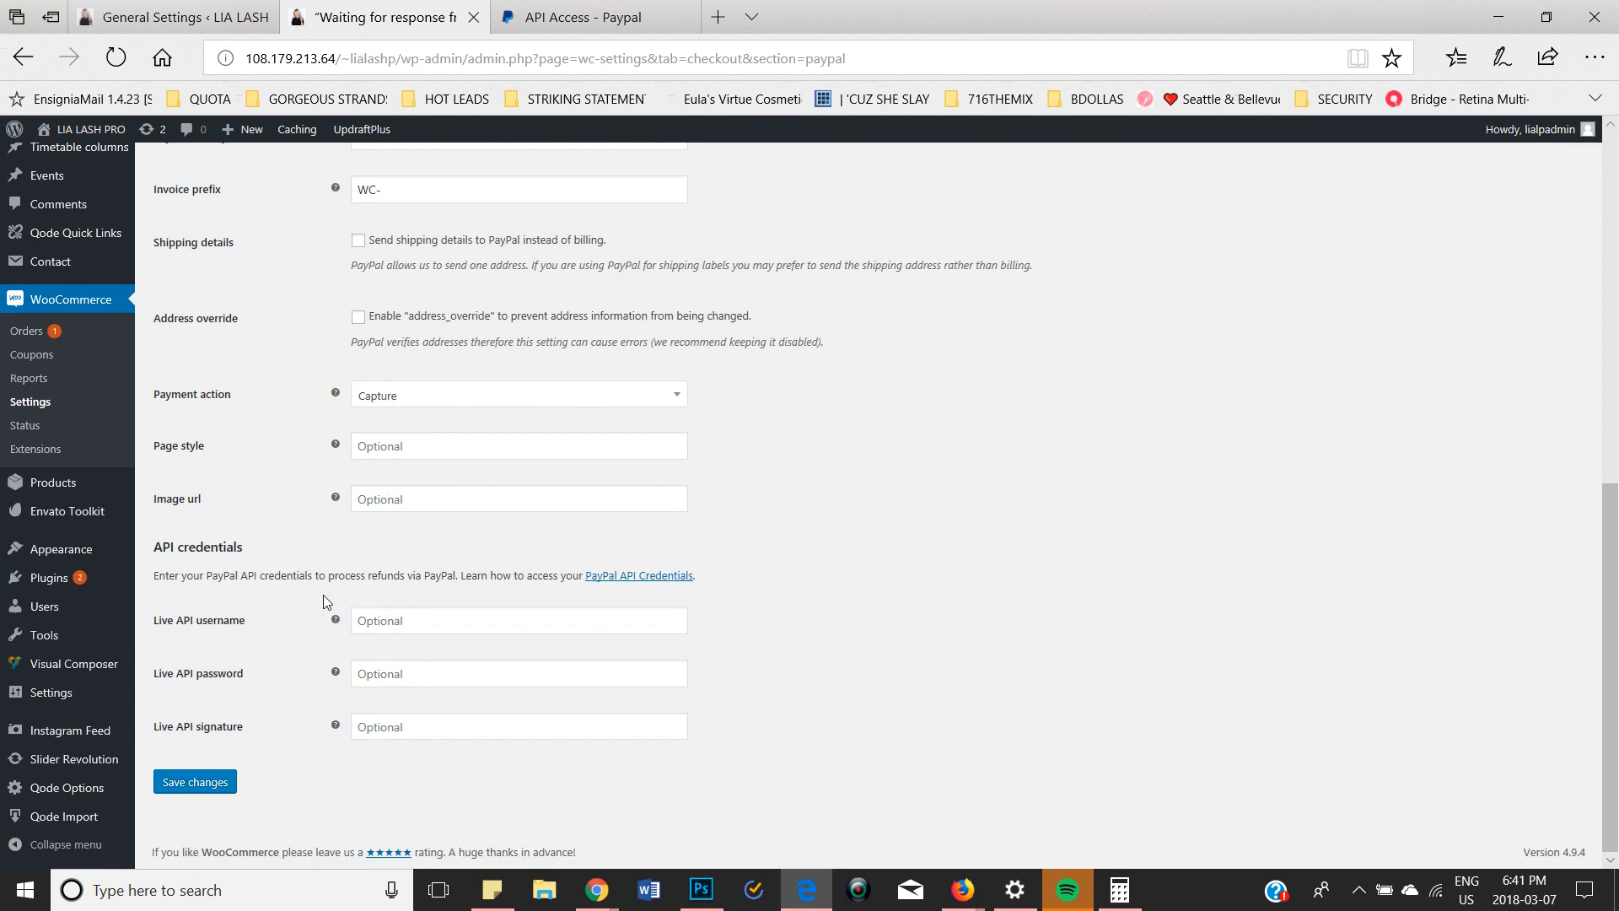
mouse_move(155, 553)
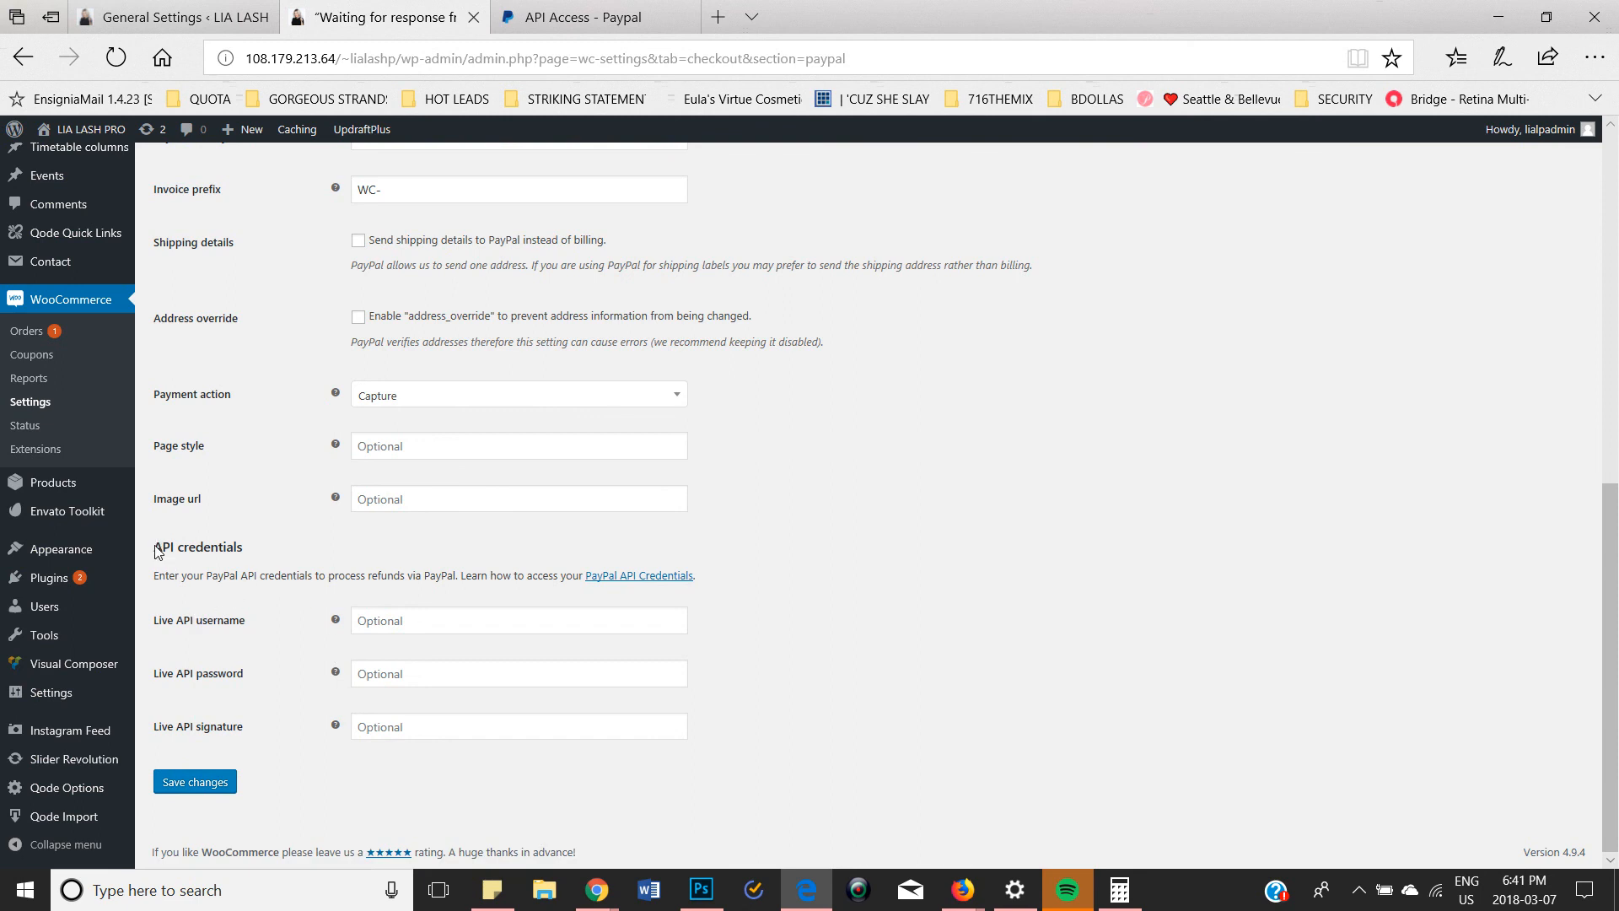
double_click(197, 546)
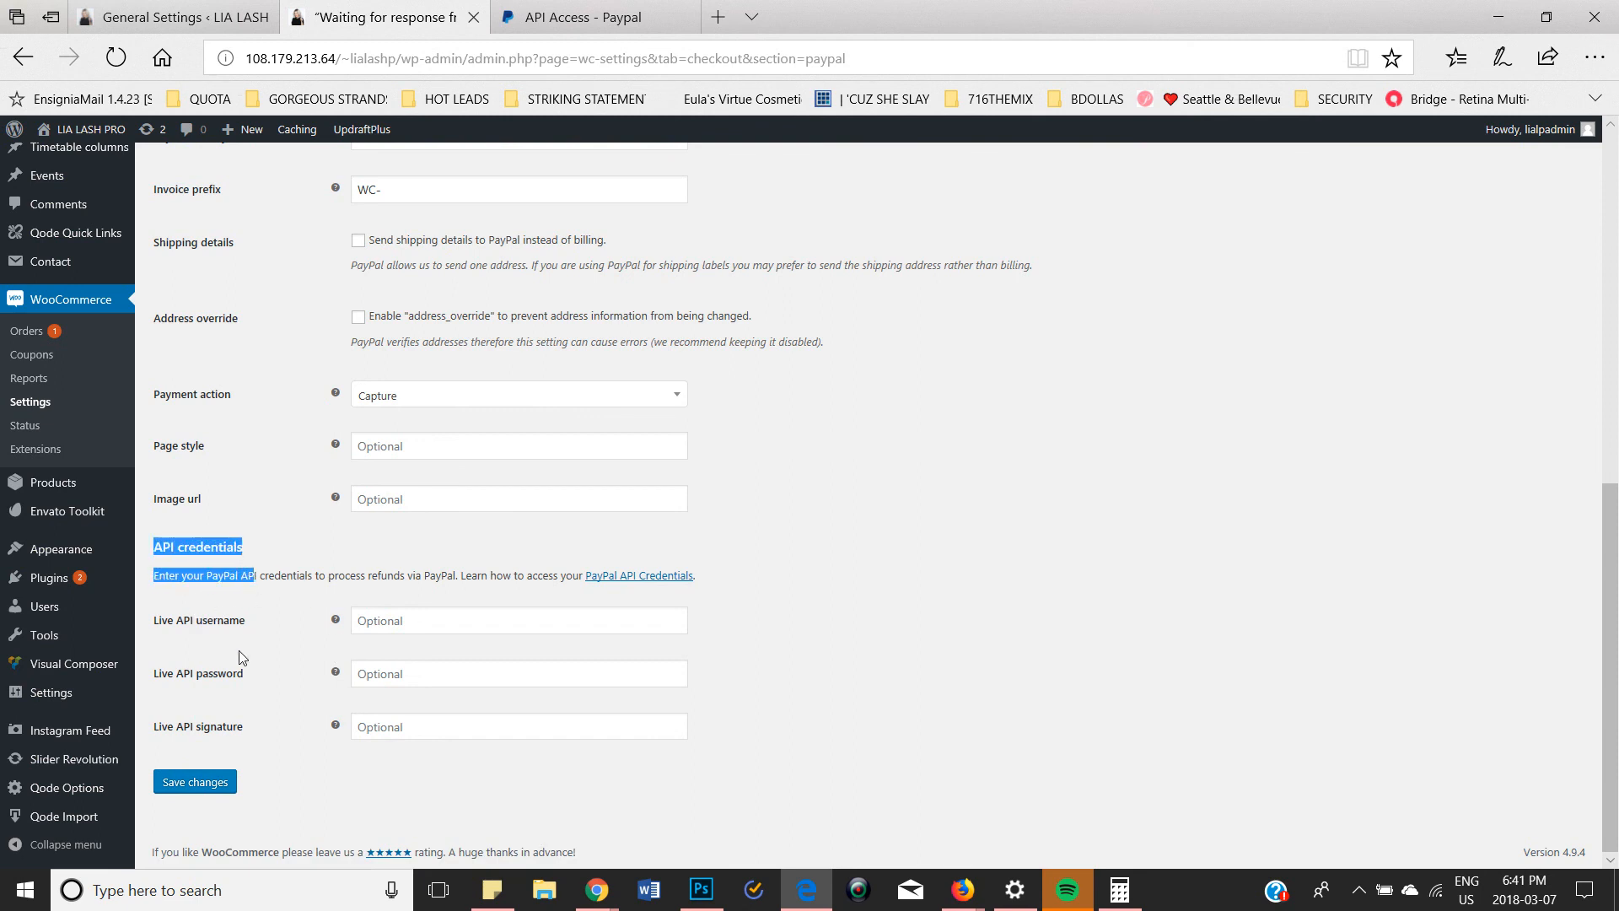
click(518, 619)
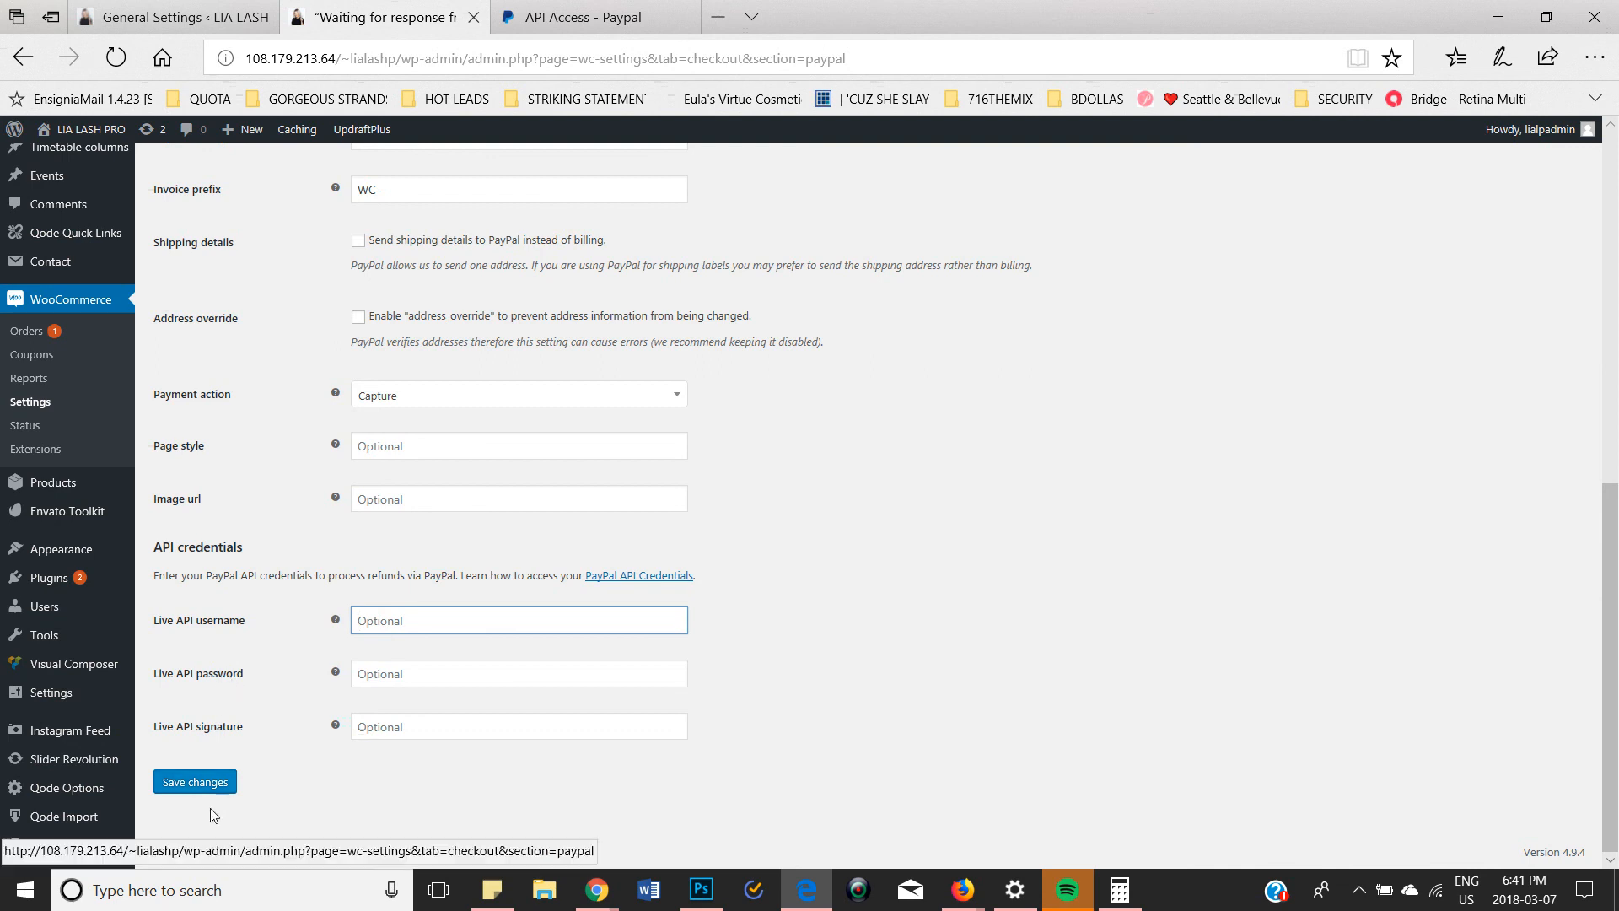
mouse_move(238, 675)
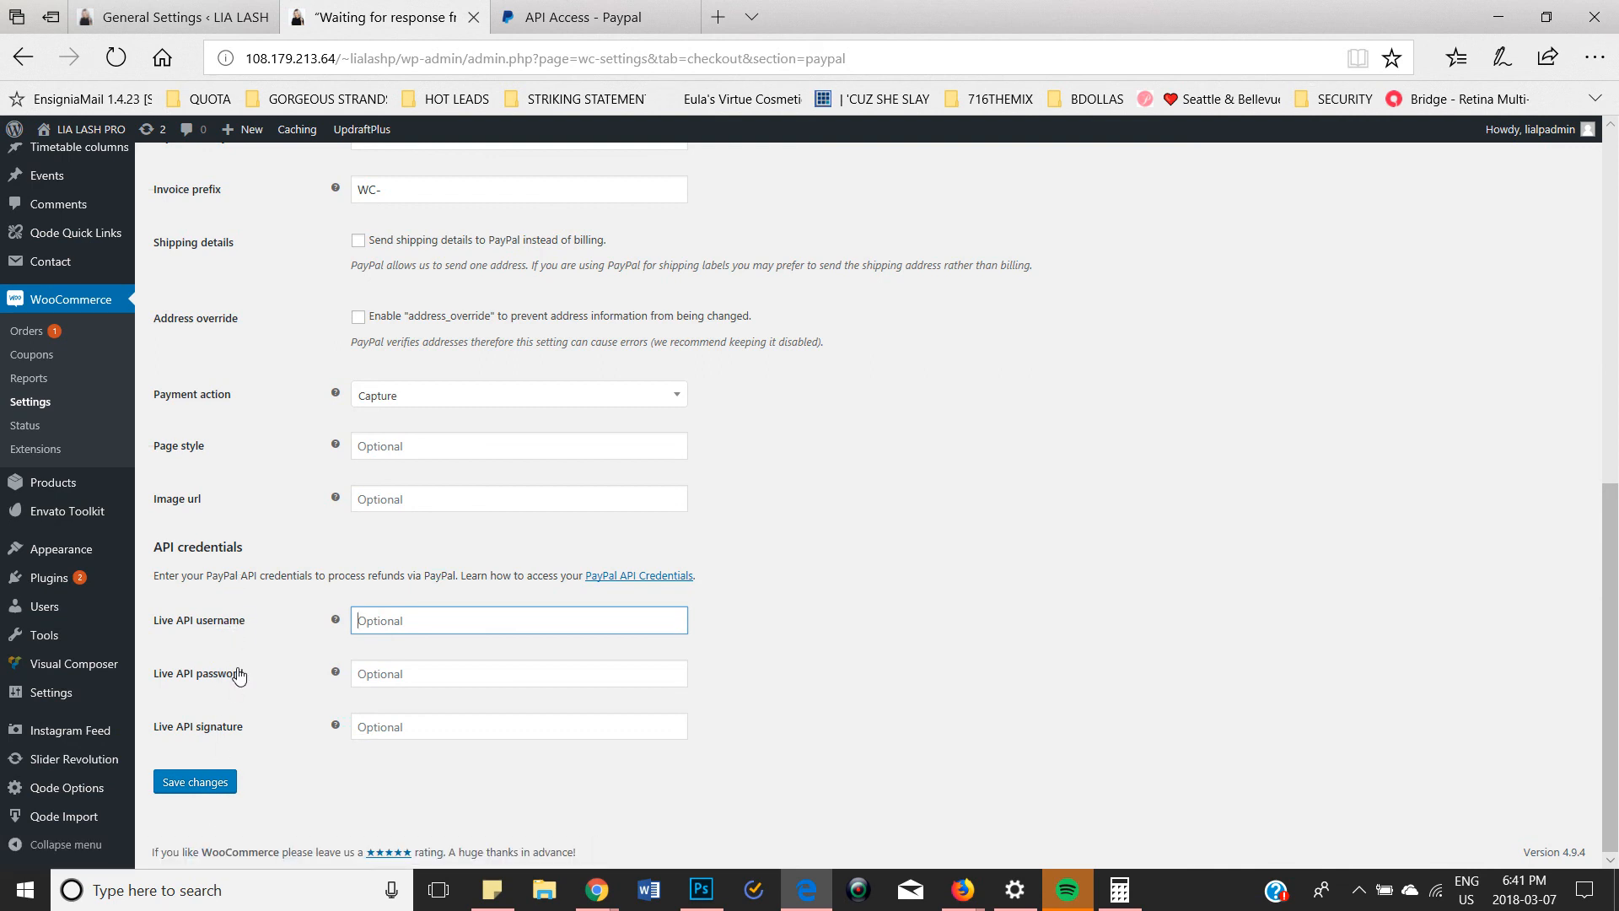
click(588, 17)
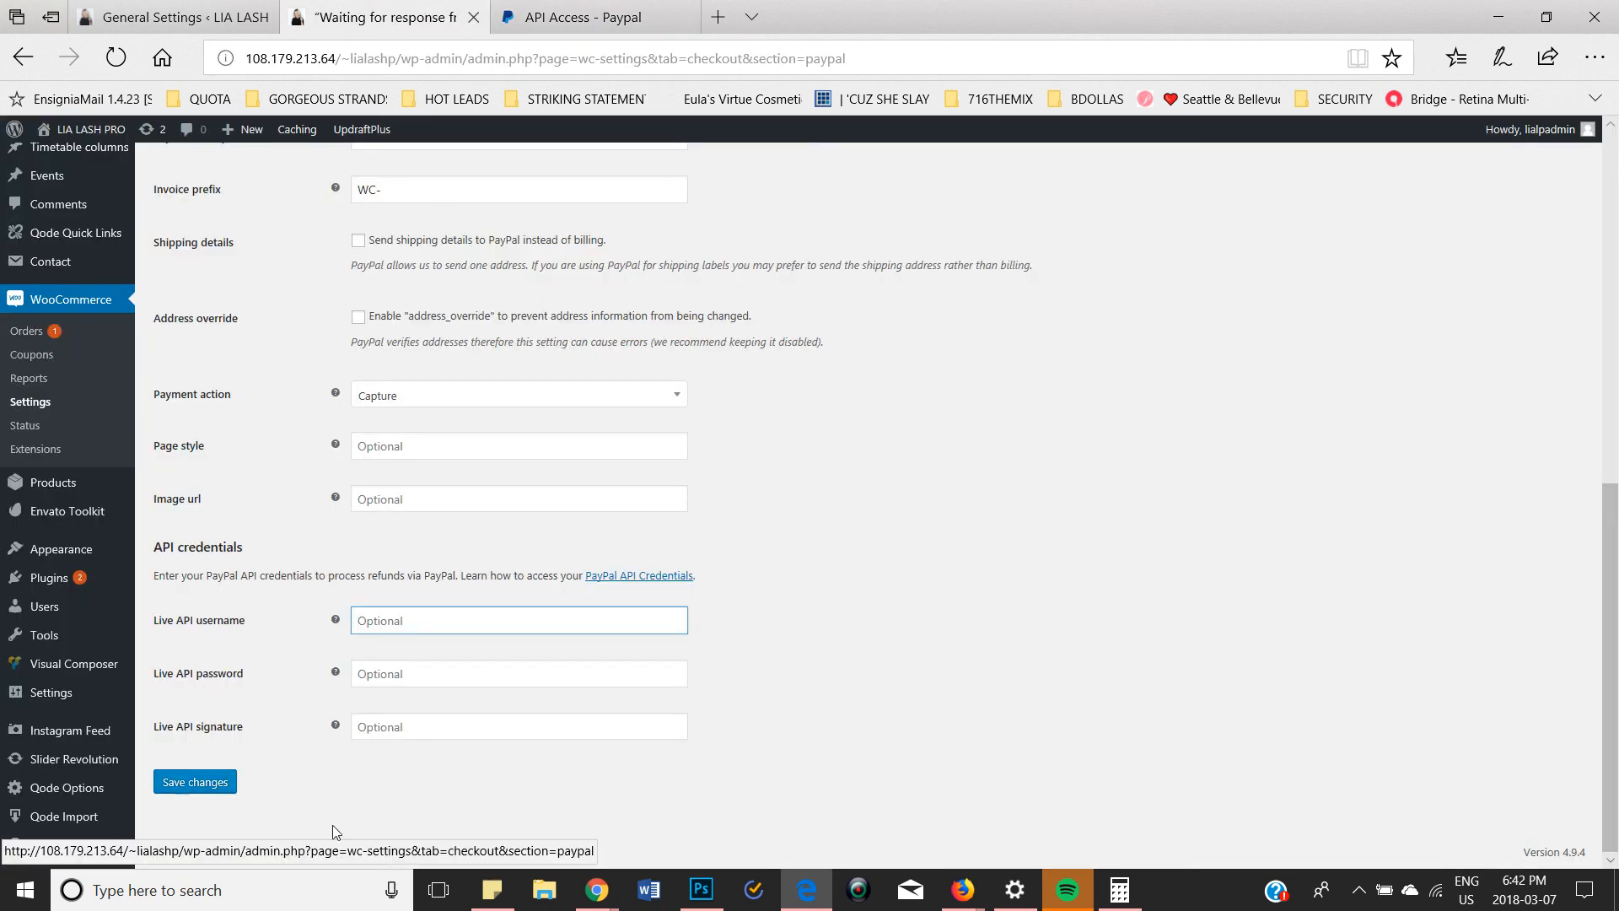
mouse_move(1356, 896)
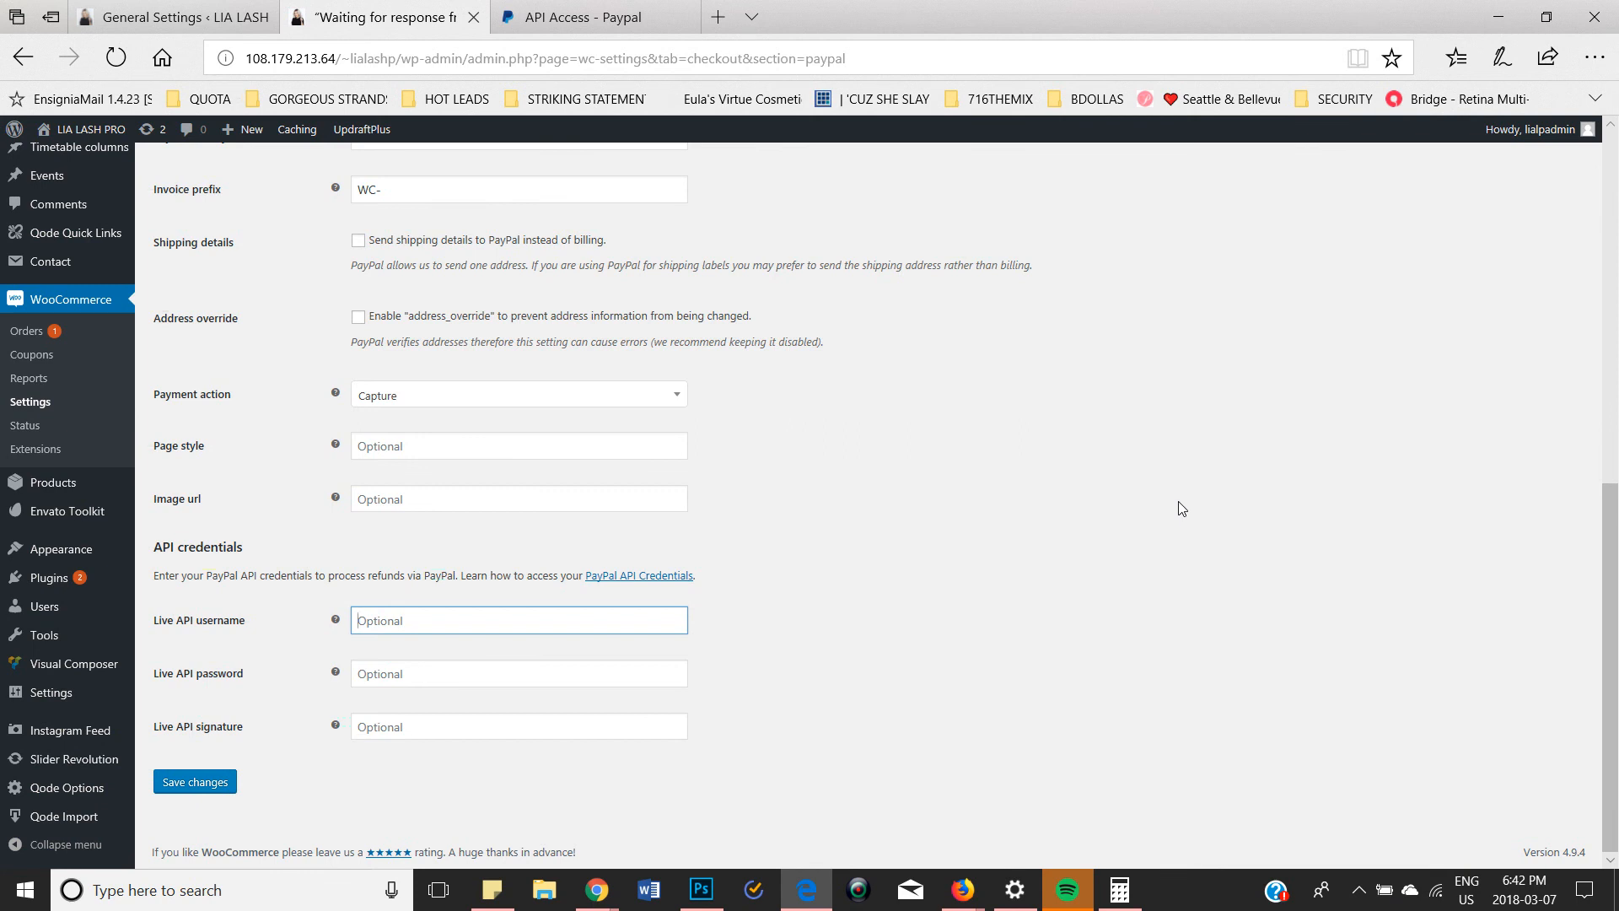
mouse_move(1365, 865)
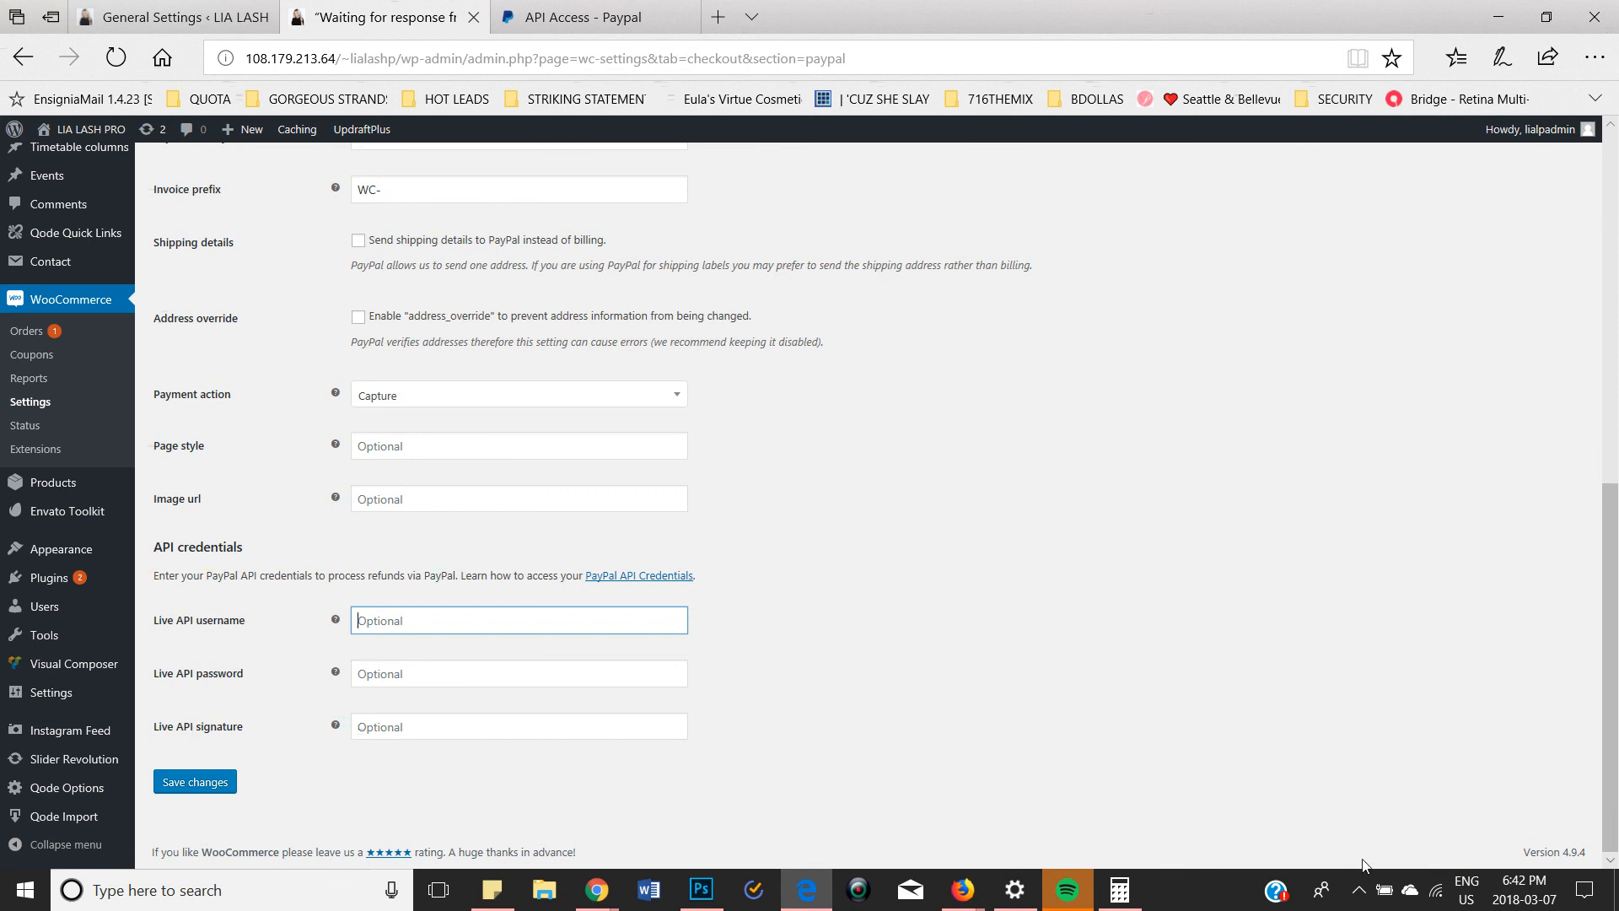
mouse_move(1360, 888)
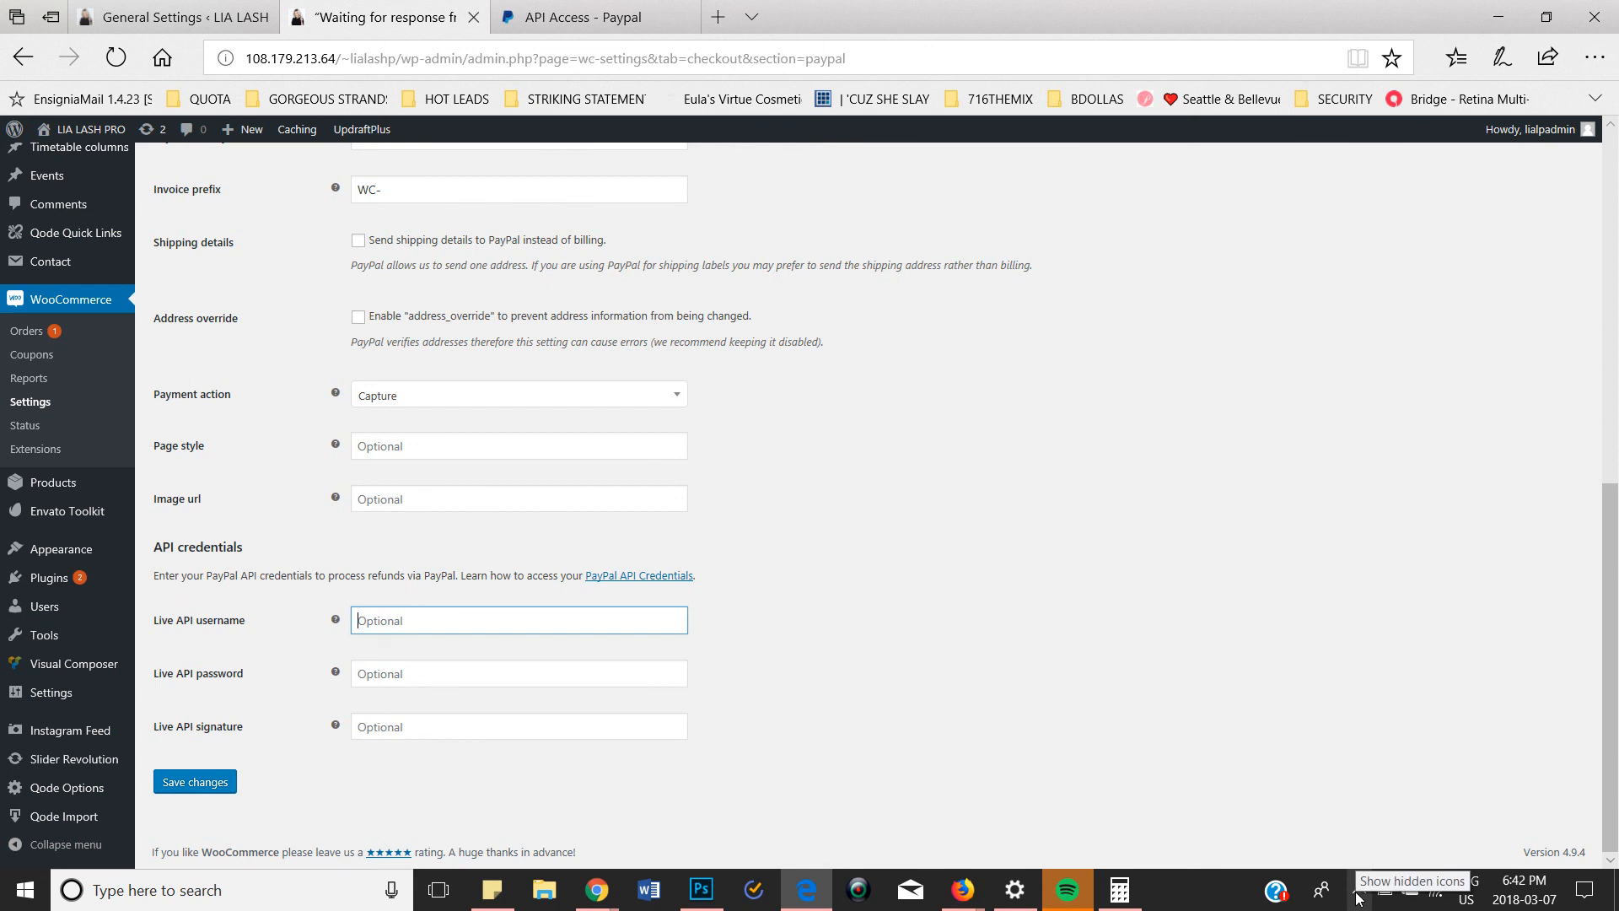
click(1360, 896)
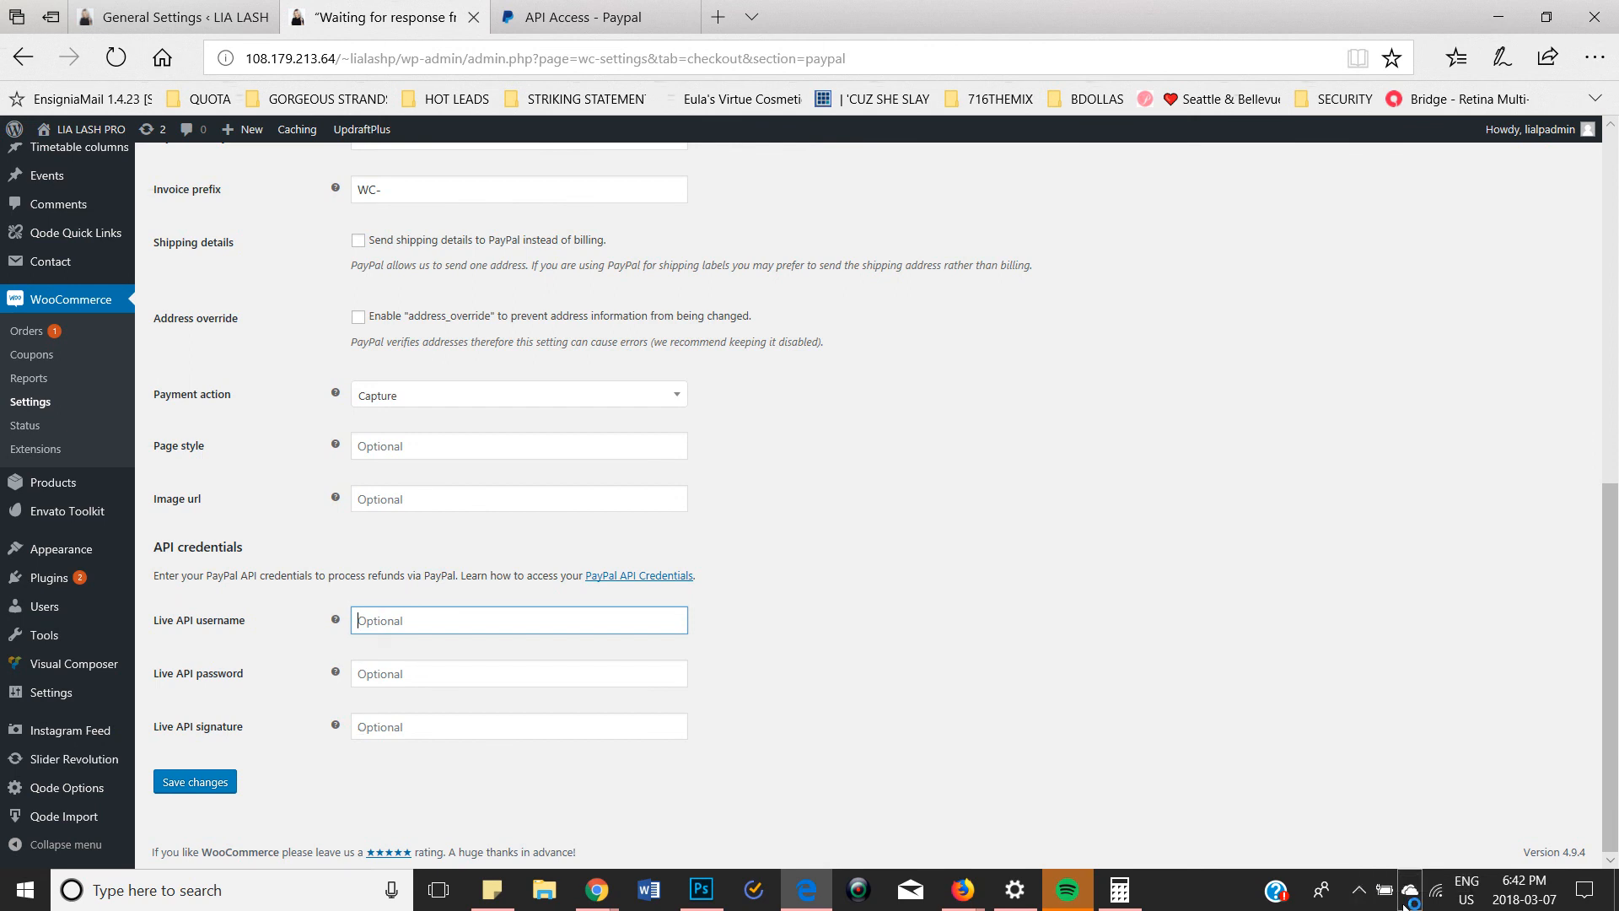
mouse_move(1414, 888)
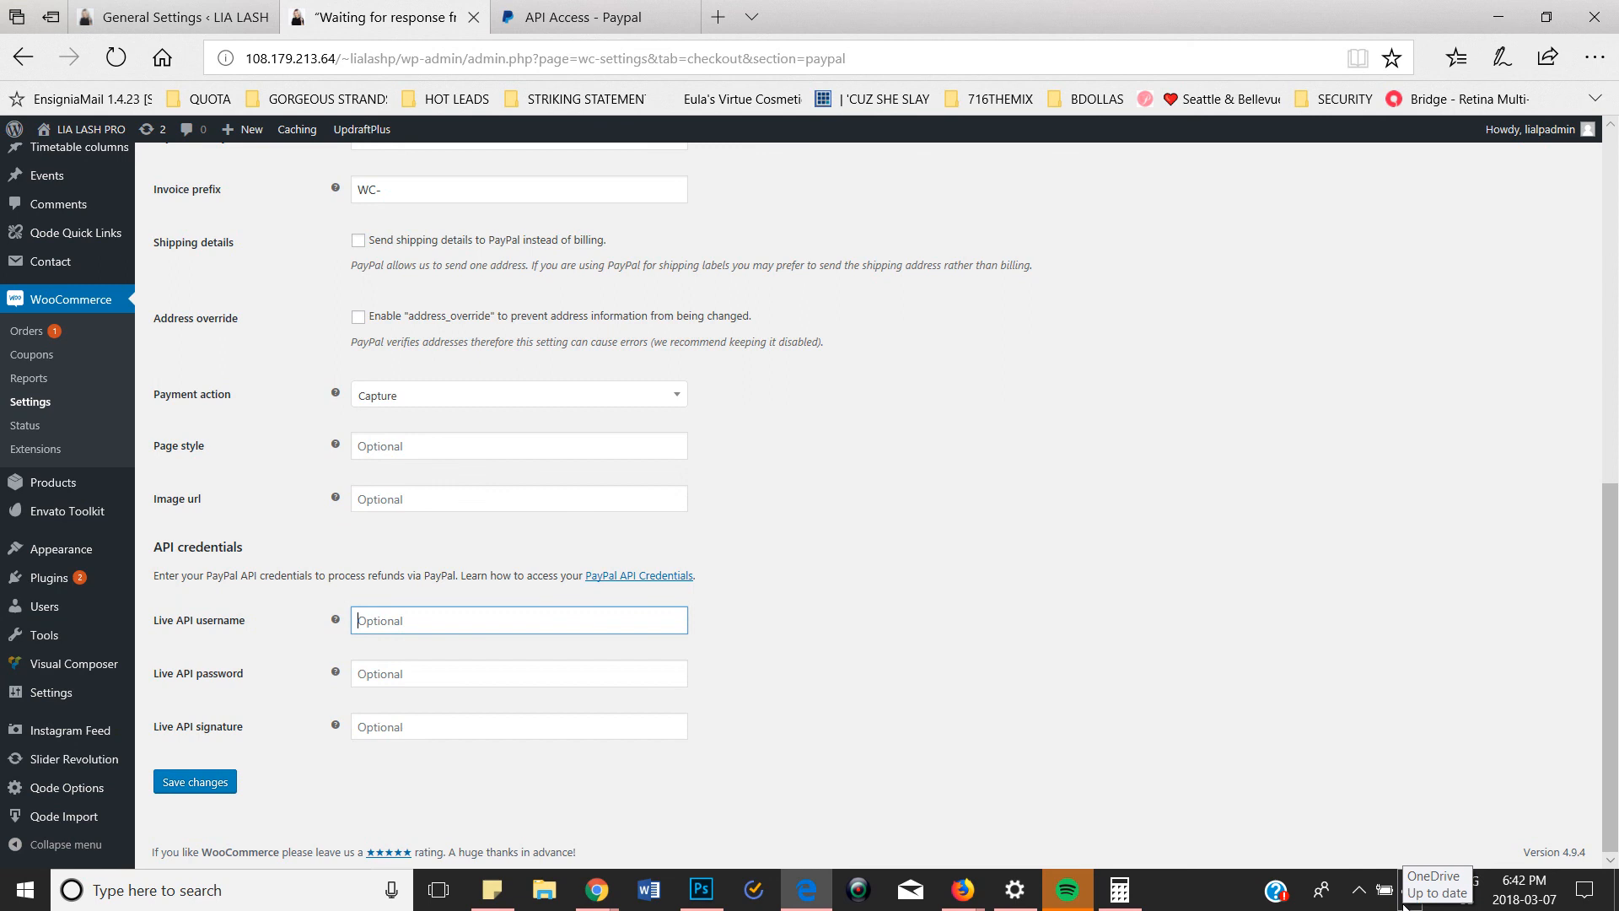